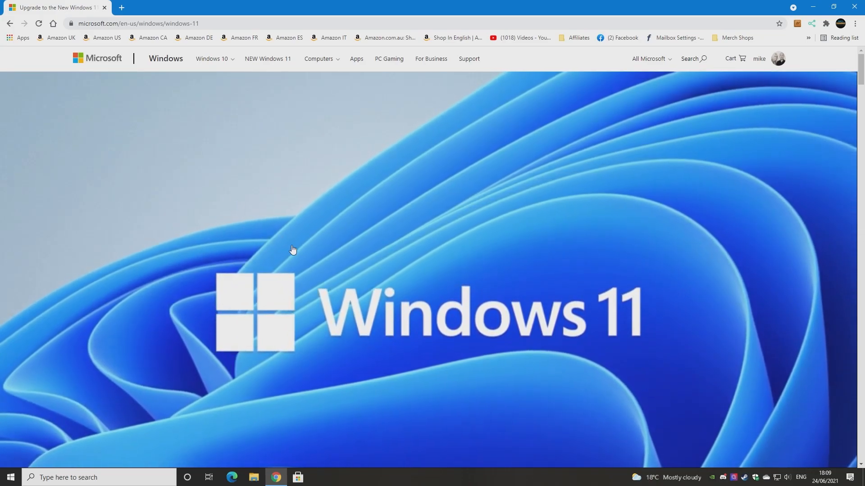
mouse_move(545, 249)
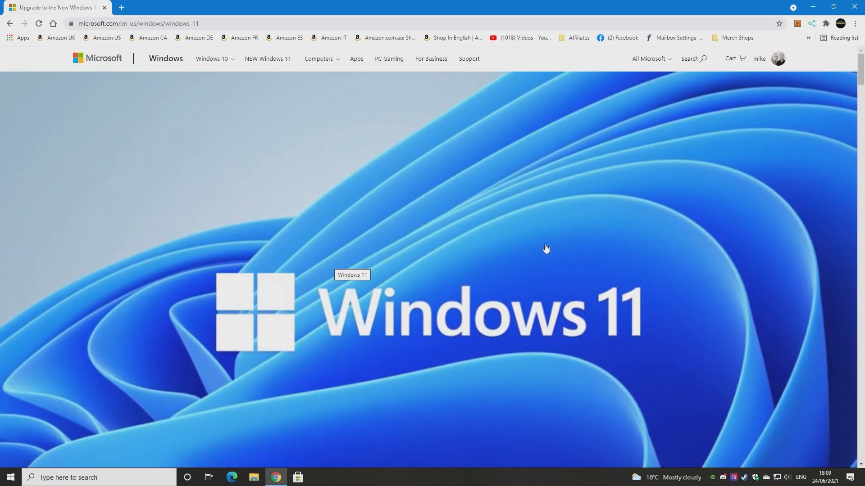
mouse_move(86, 73)
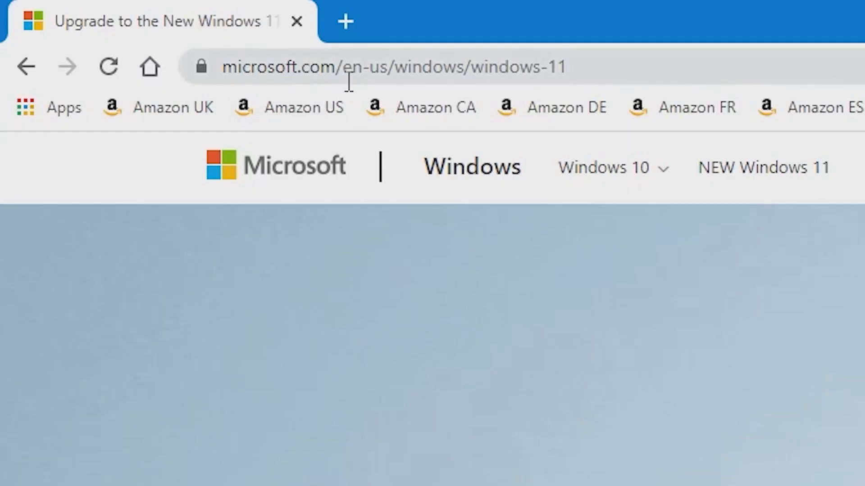
mouse_move(391, 77)
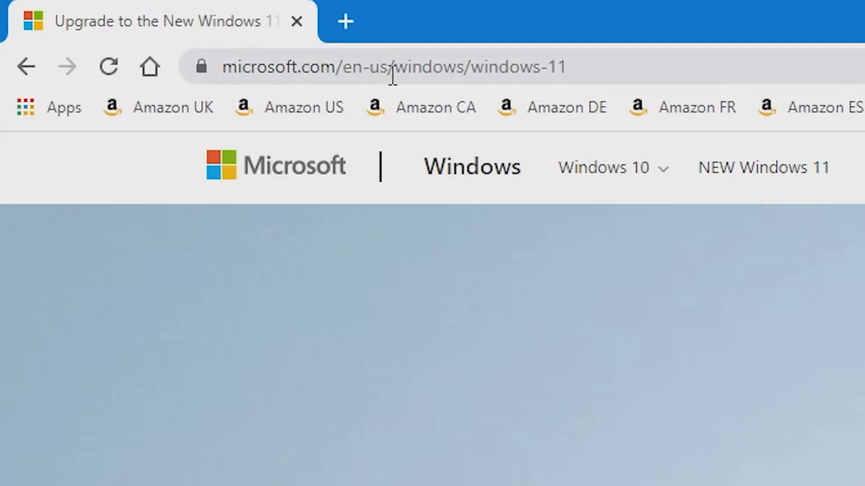
mouse_move(535, 75)
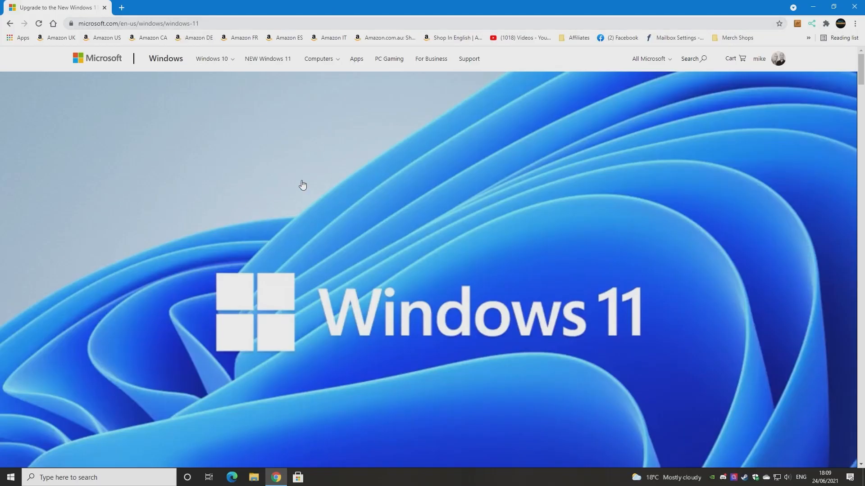
mouse_move(241, 202)
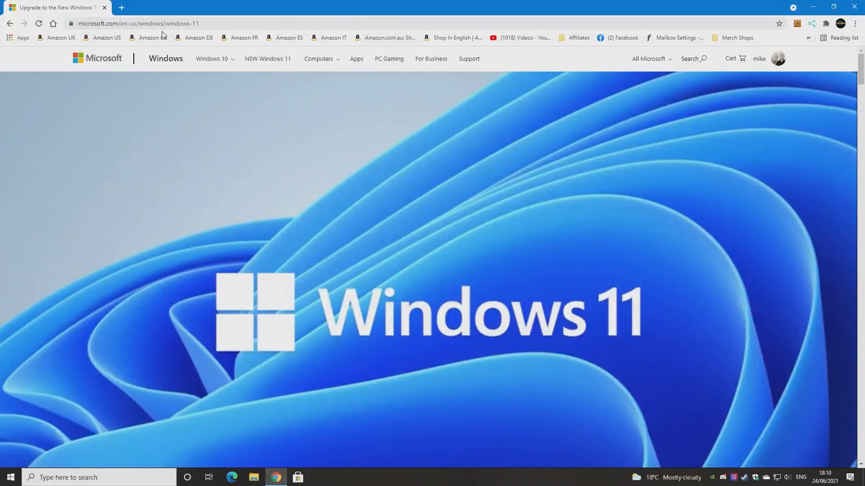
mouse_move(166, 60)
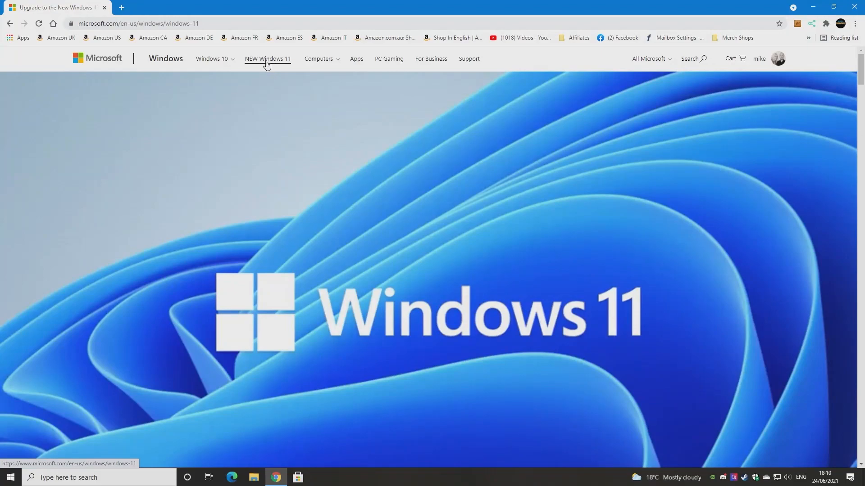
mouse_move(269, 65)
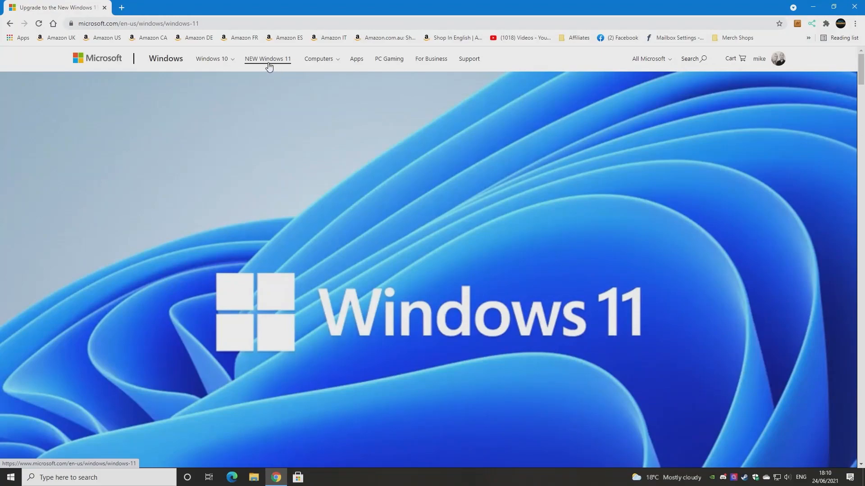
Scroll the Windows 11 page down to the Minimum system requirements list (processor, memory, storage).
scroll(down, 3)
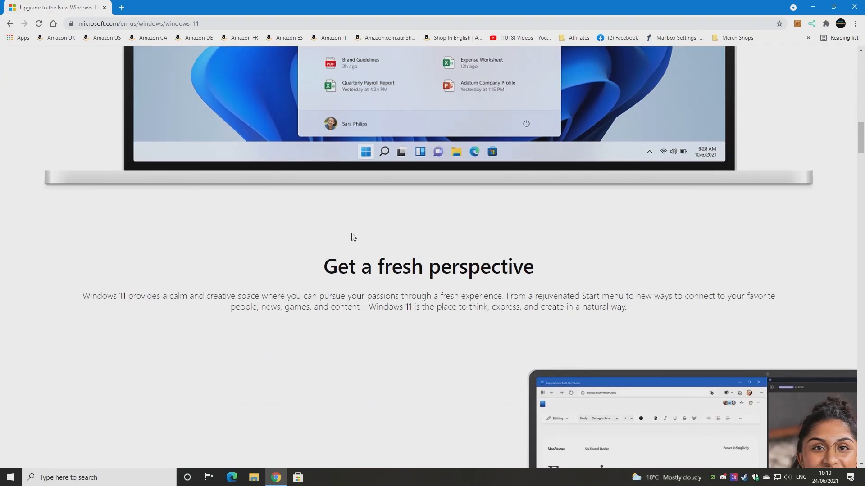
scroll(down, 3)
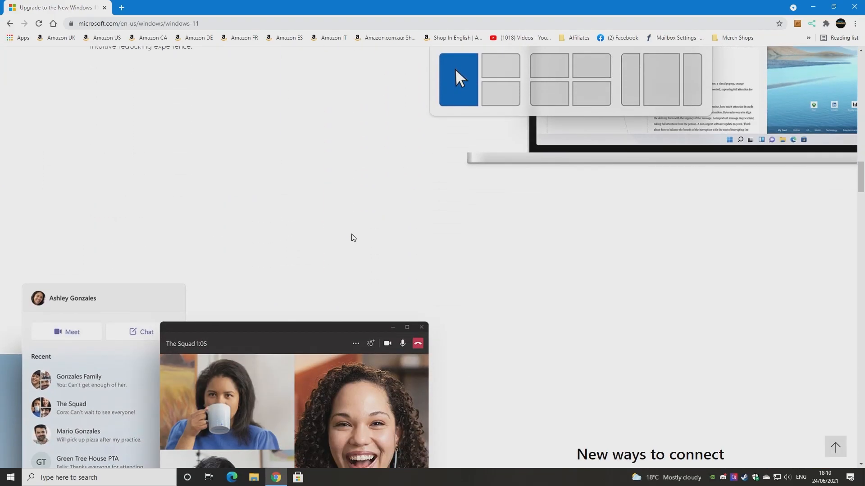
scroll(down, 3)
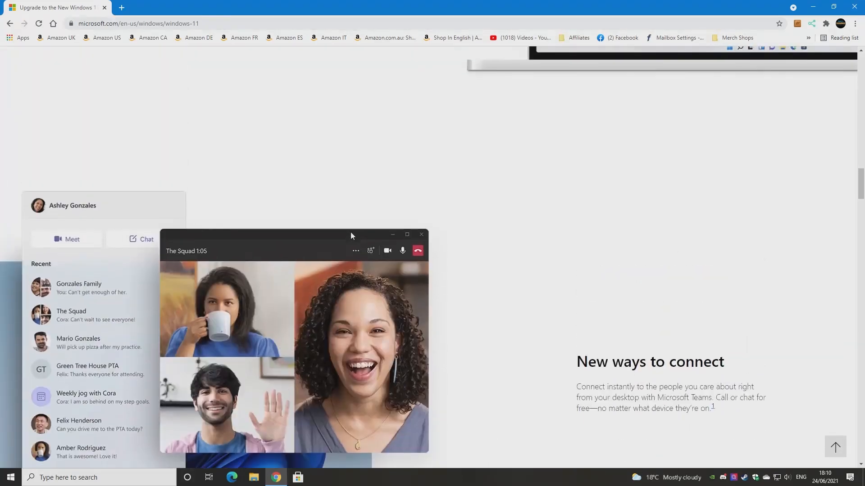
scroll(down, 3)
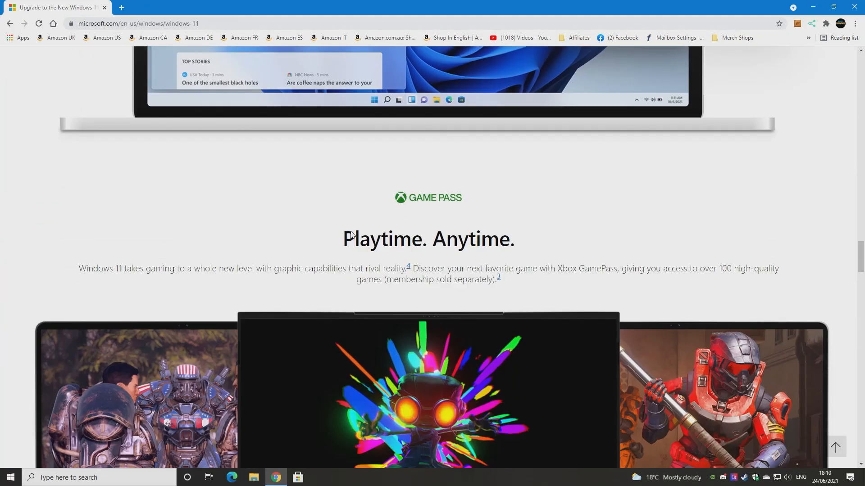
scroll(down, 3)
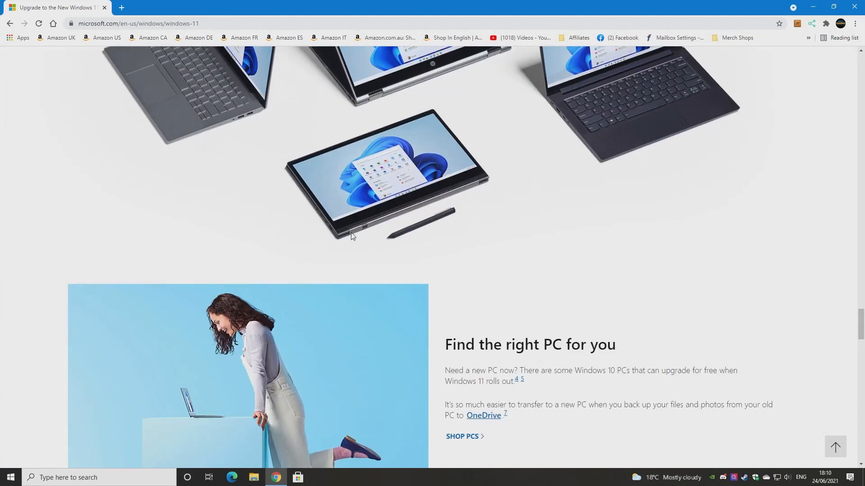
scroll(down, 3)
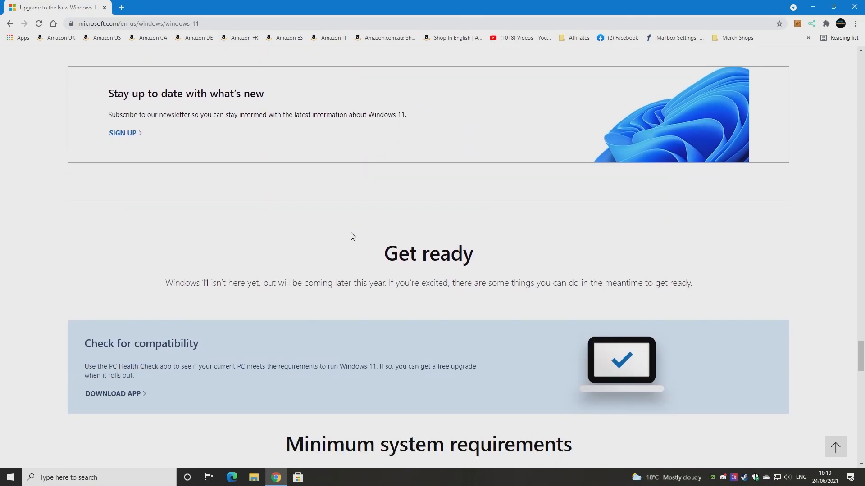
scroll(down, 3)
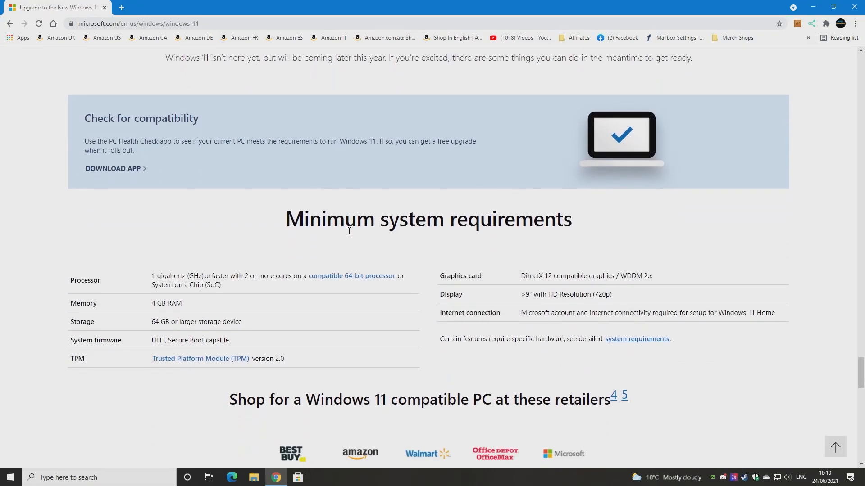
scroll(up, 3)
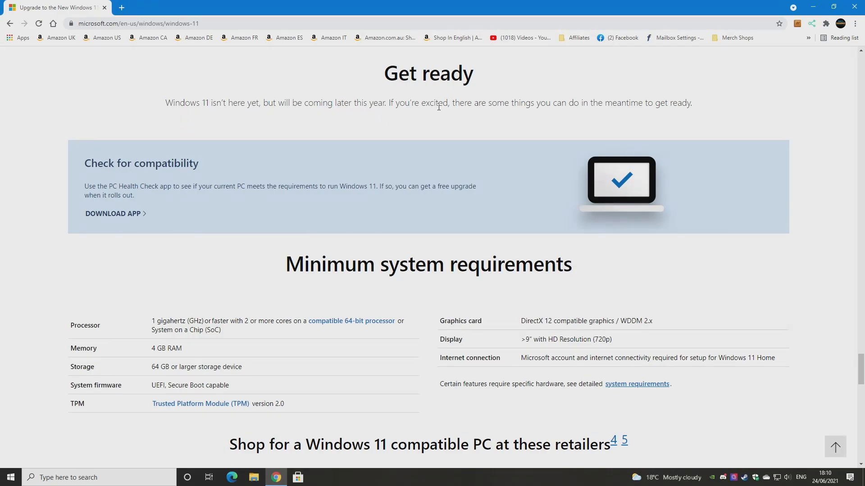
mouse_move(417, 136)
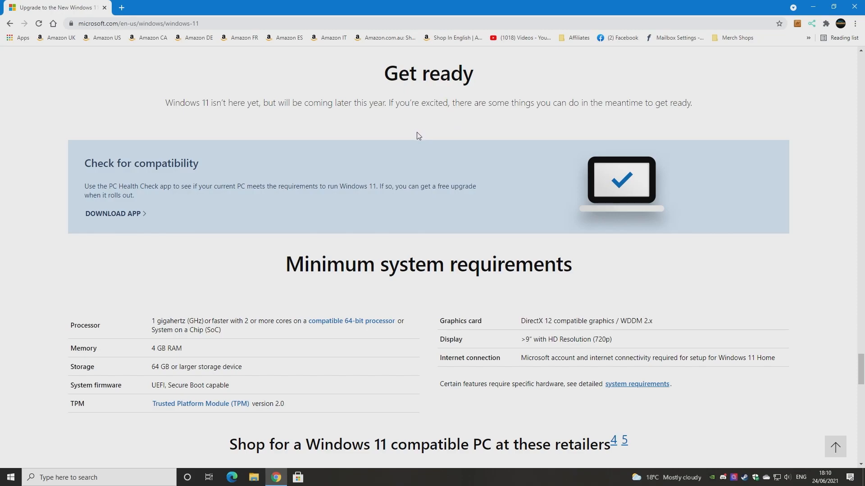
mouse_move(449, 118)
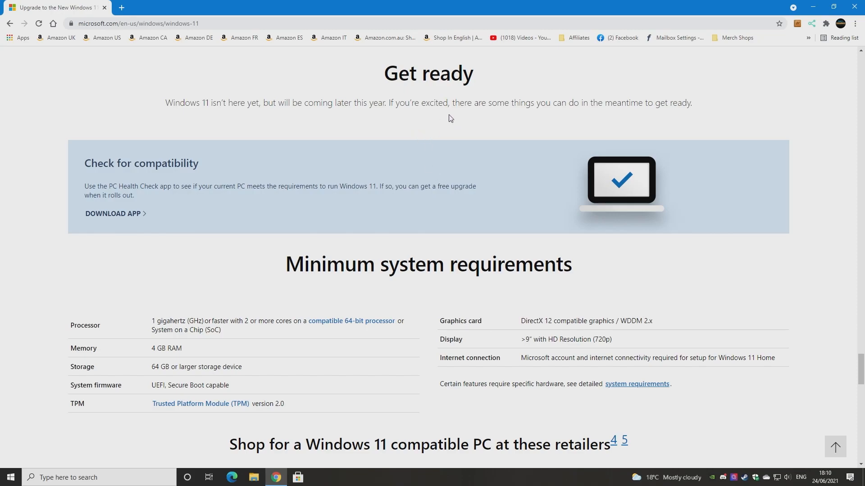
mouse_move(448, 115)
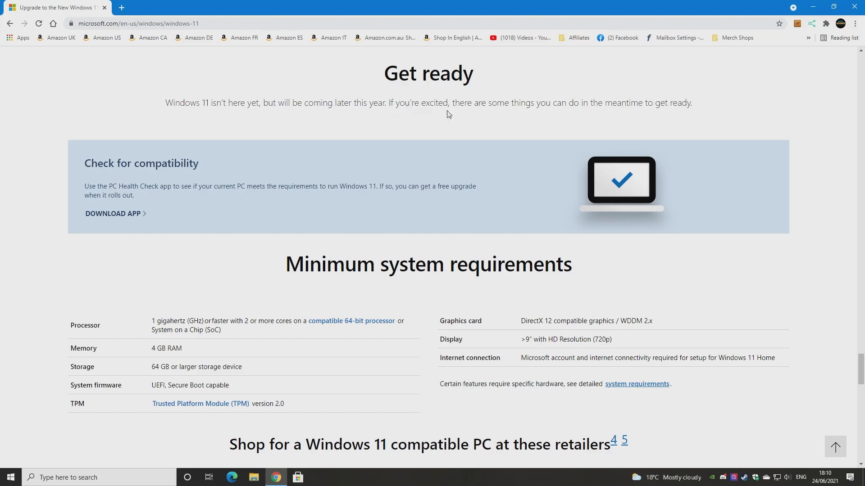
mouse_move(573, 122)
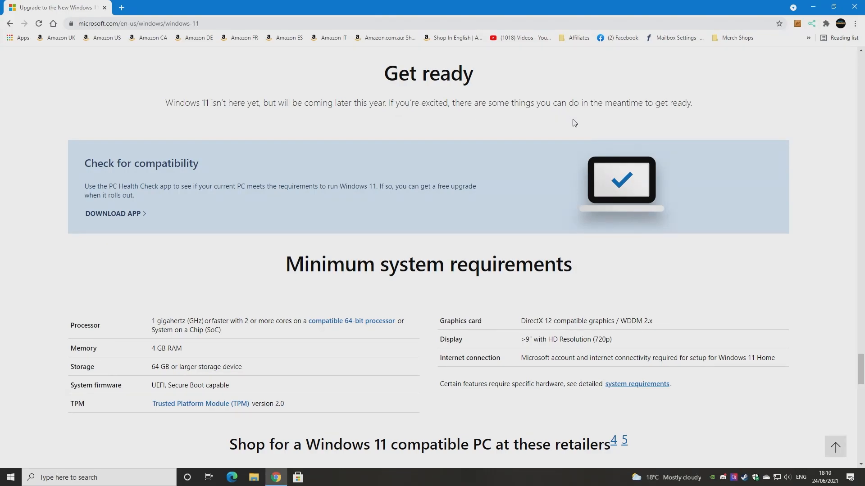
mouse_move(521, 161)
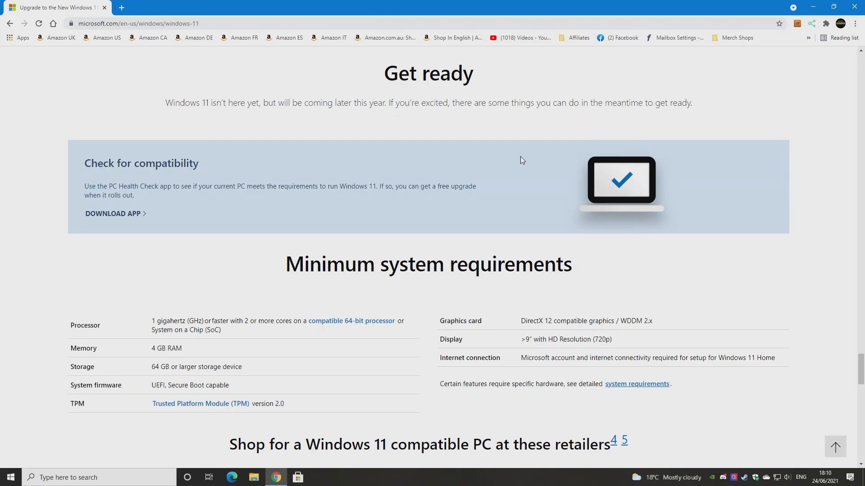
mouse_move(149, 175)
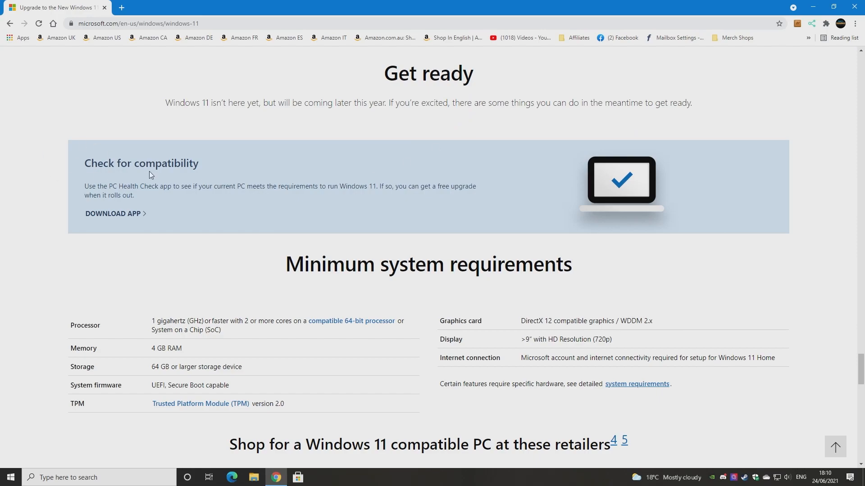
mouse_move(370, 245)
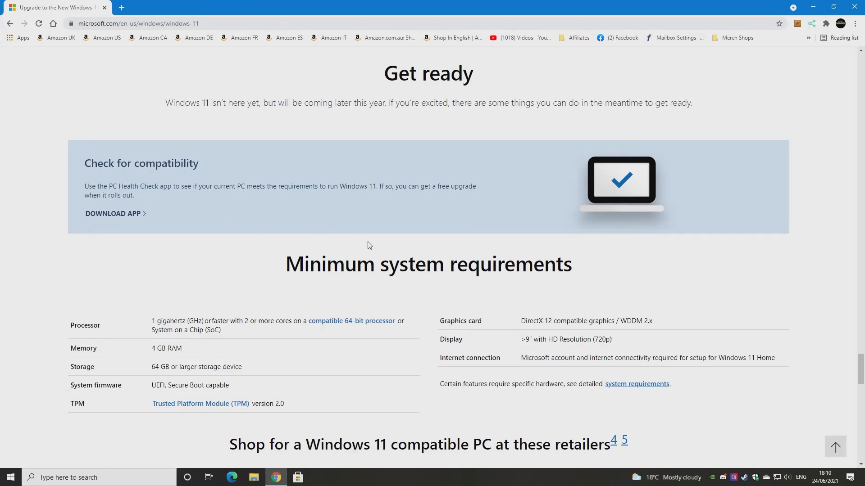
scroll(down, 3)
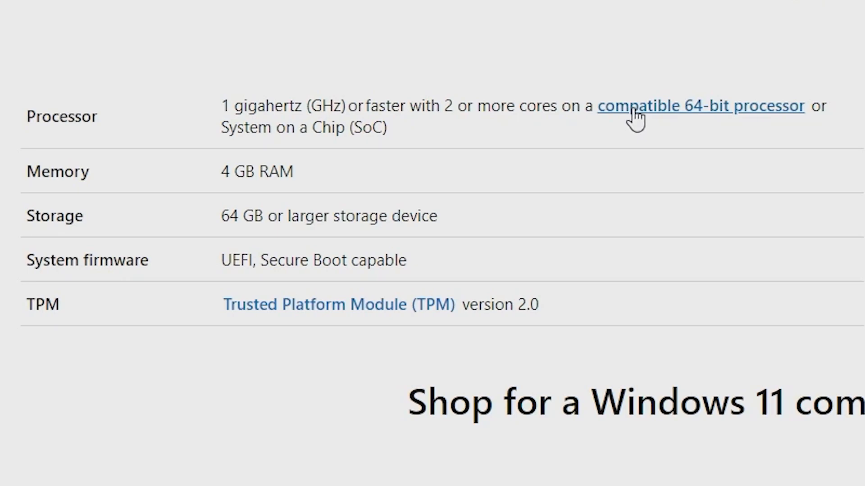
mouse_move(220, 184)
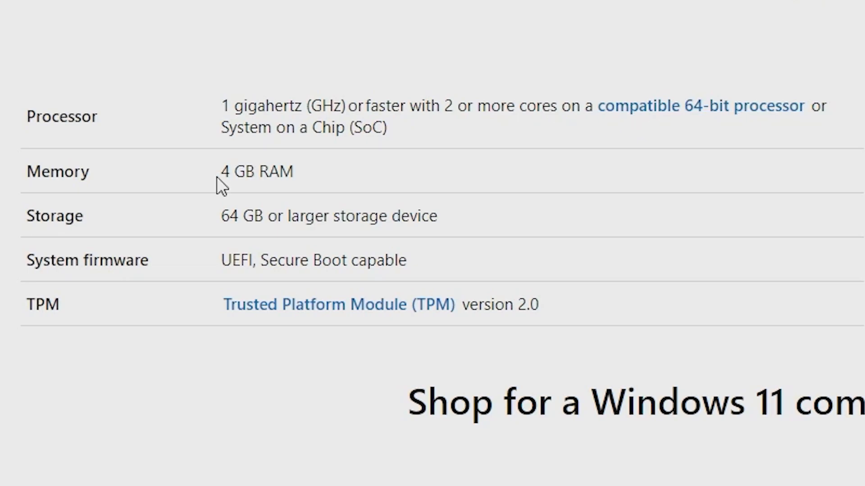
mouse_move(274, 194)
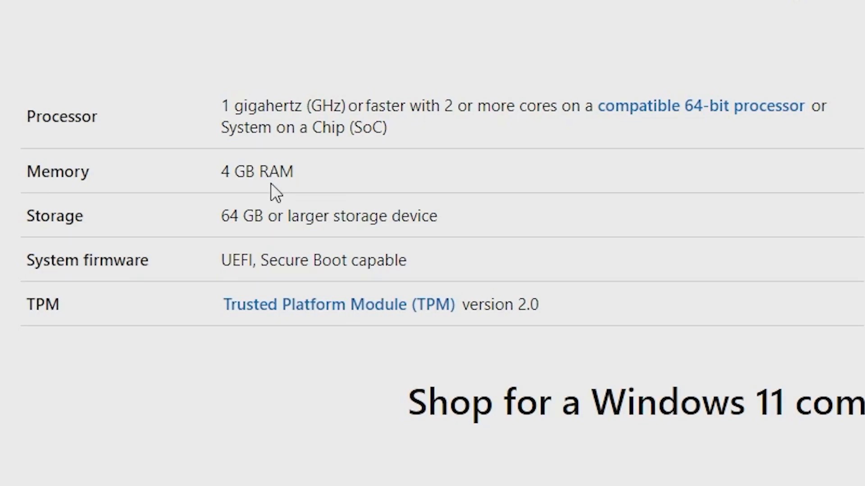
mouse_move(307, 151)
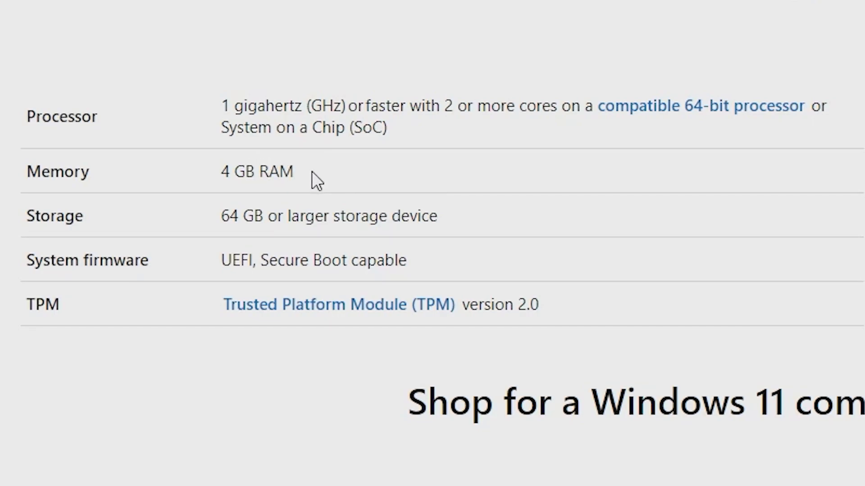
mouse_move(309, 171)
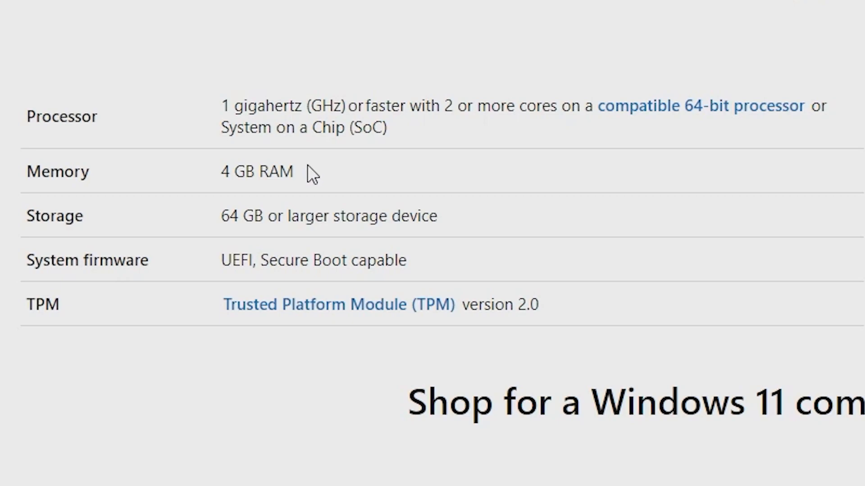
mouse_move(324, 189)
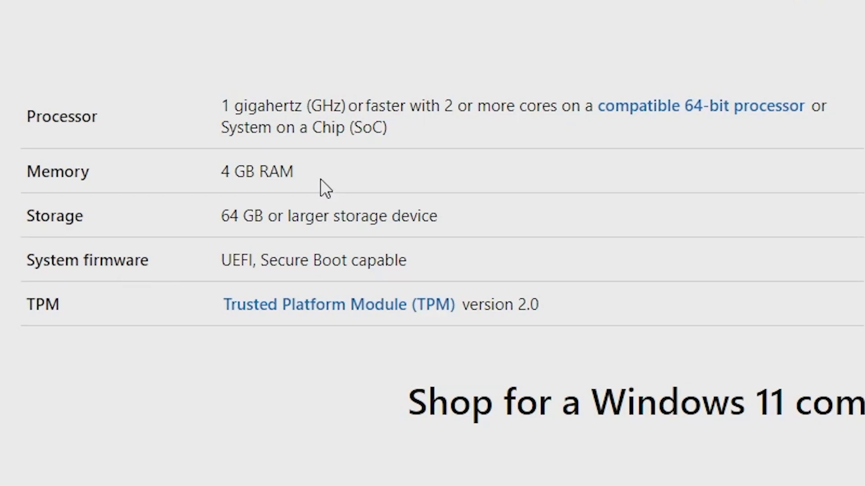
mouse_move(301, 174)
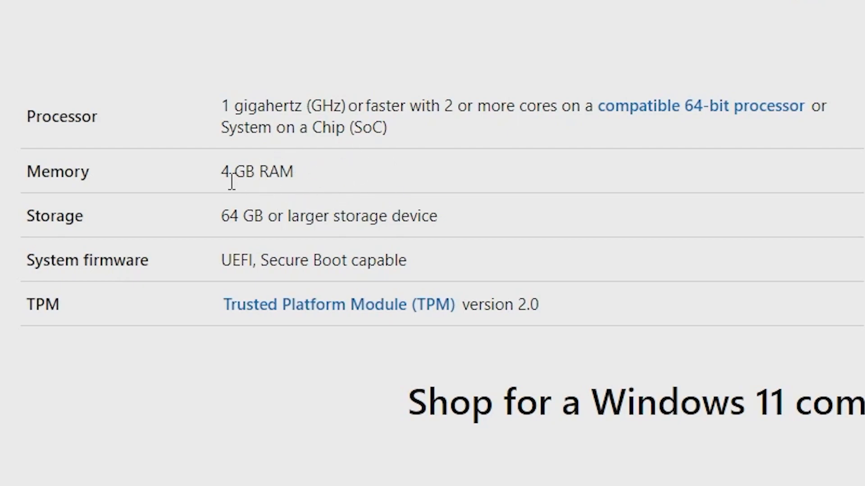
mouse_move(302, 182)
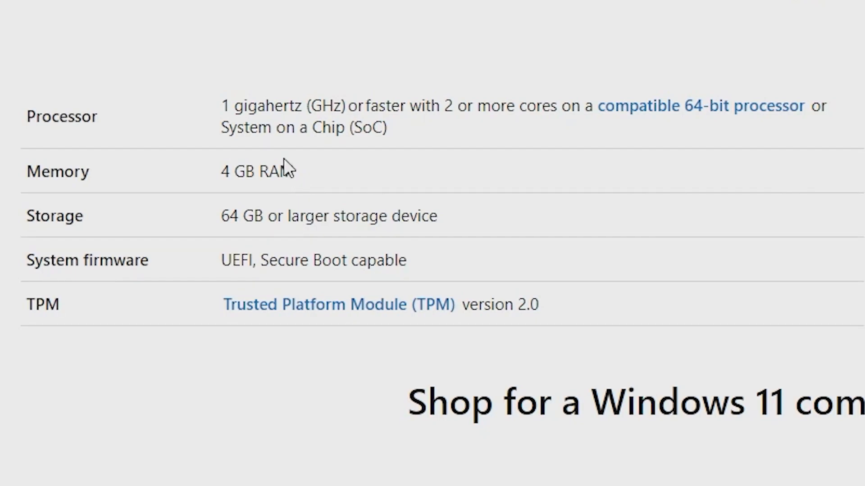
mouse_move(319, 252)
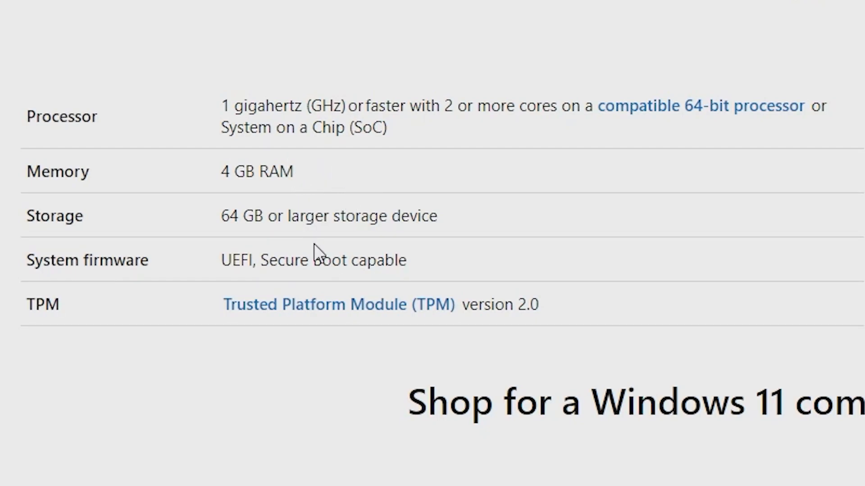
mouse_move(221, 228)
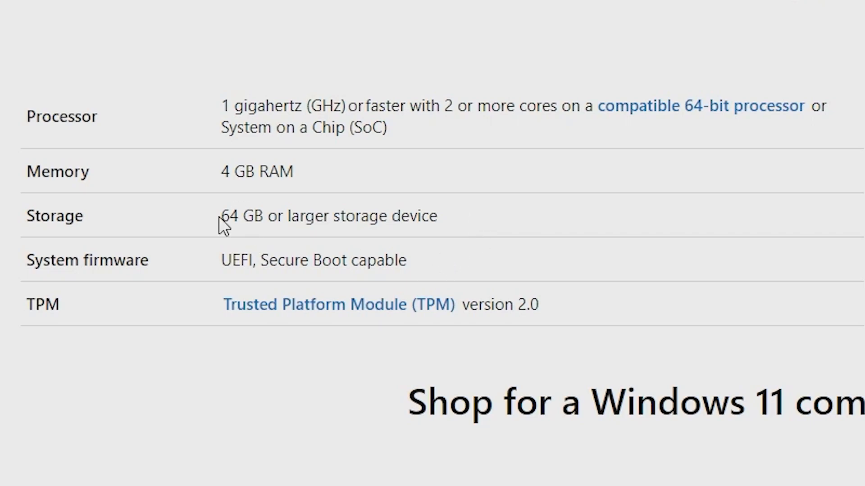
mouse_move(299, 225)
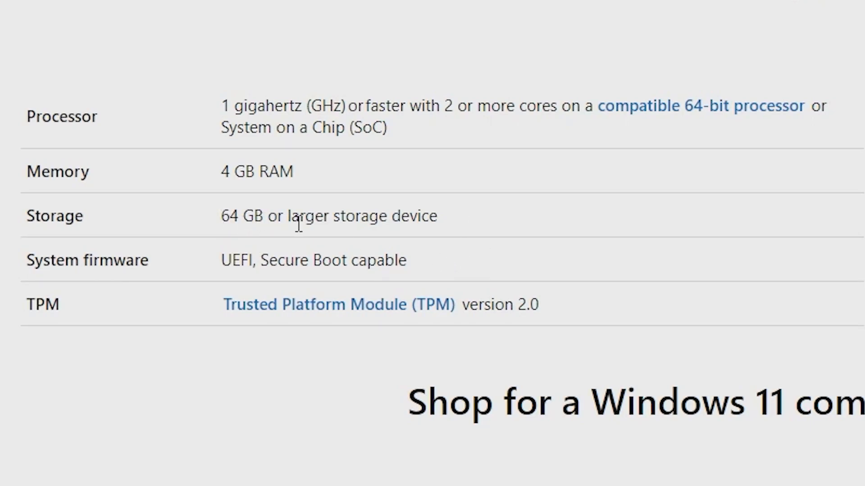
mouse_move(457, 225)
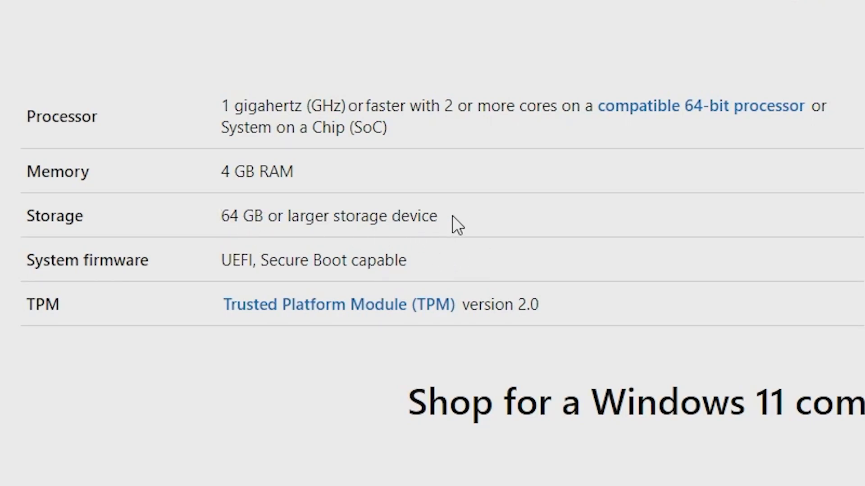
mouse_move(513, 195)
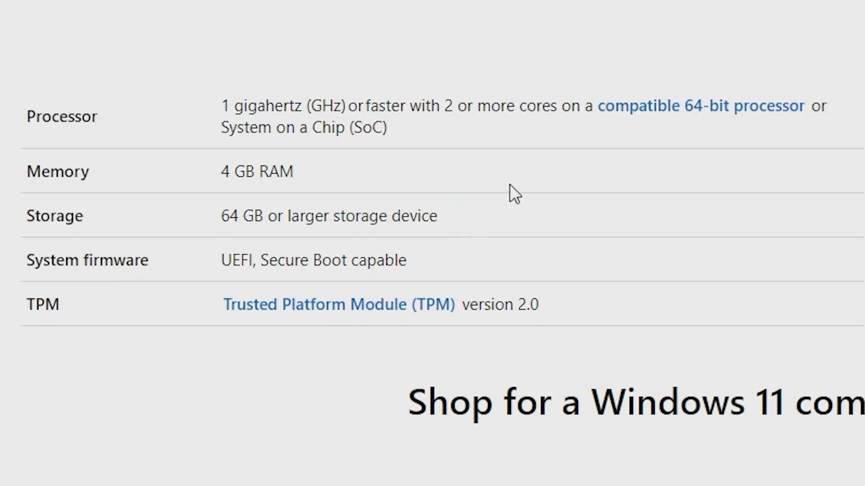
mouse_move(534, 215)
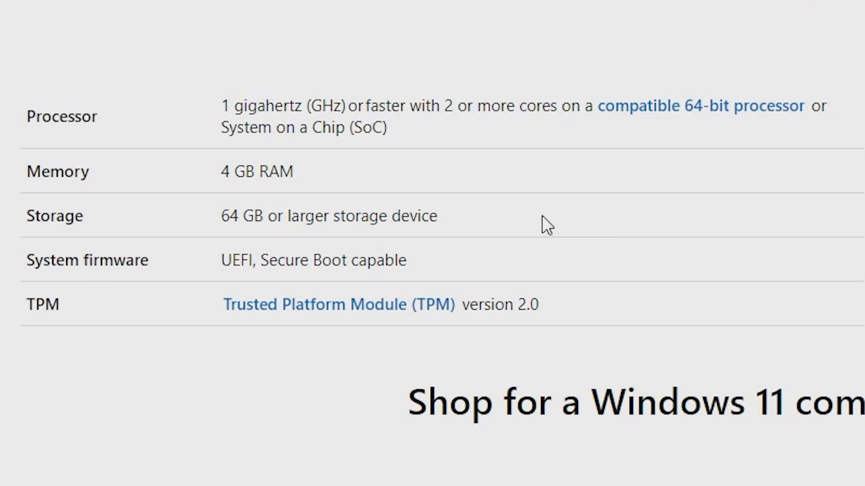
mouse_move(502, 224)
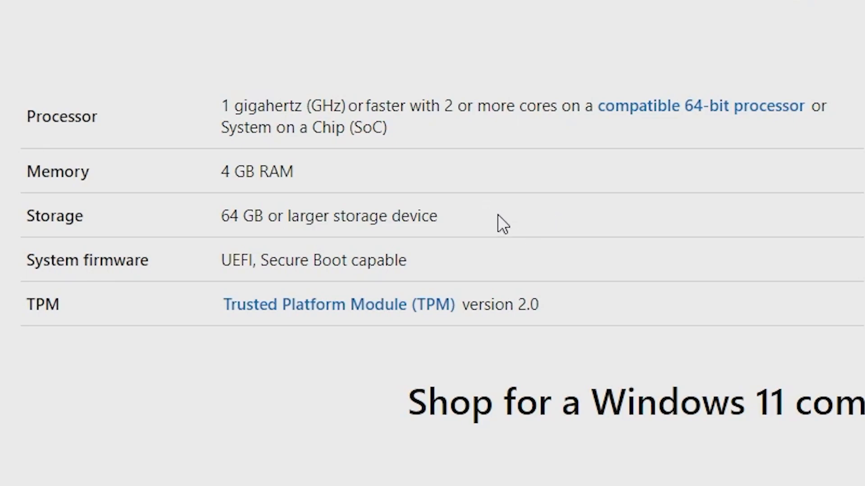
mouse_move(215, 342)
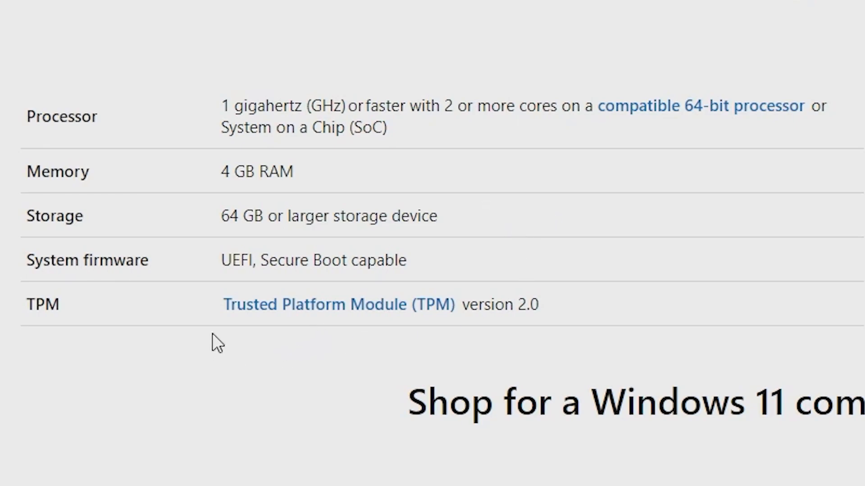
mouse_move(88, 268)
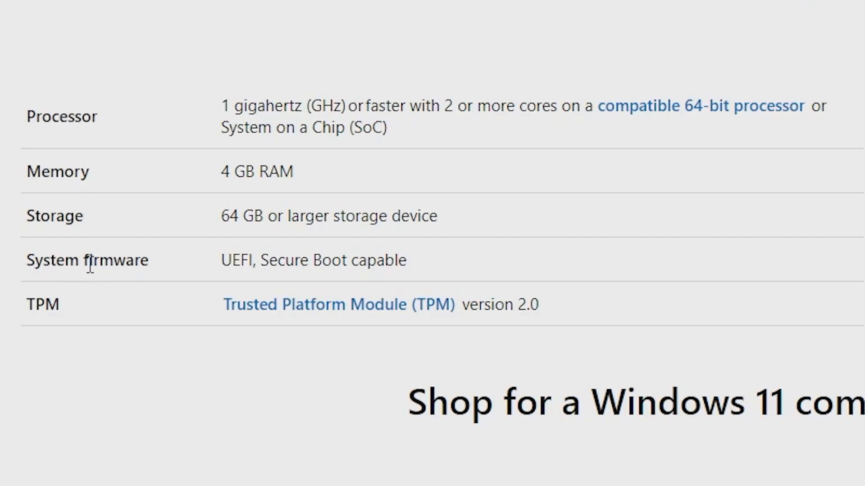
mouse_move(245, 283)
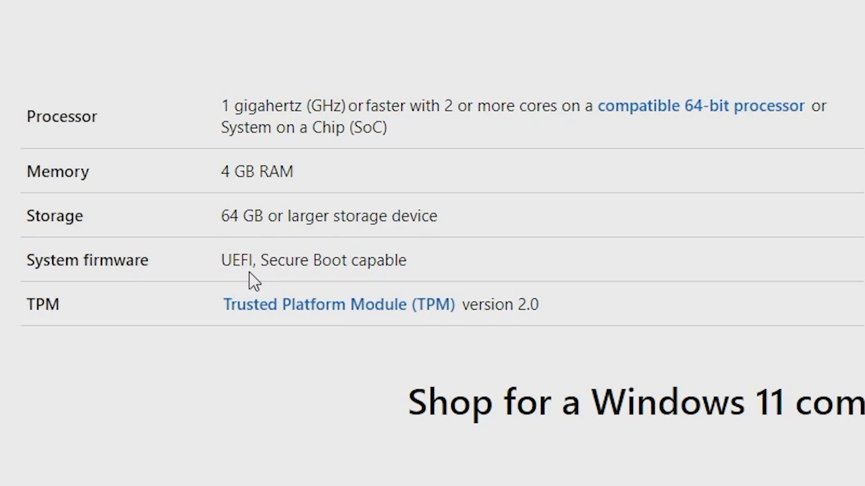
mouse_move(348, 286)
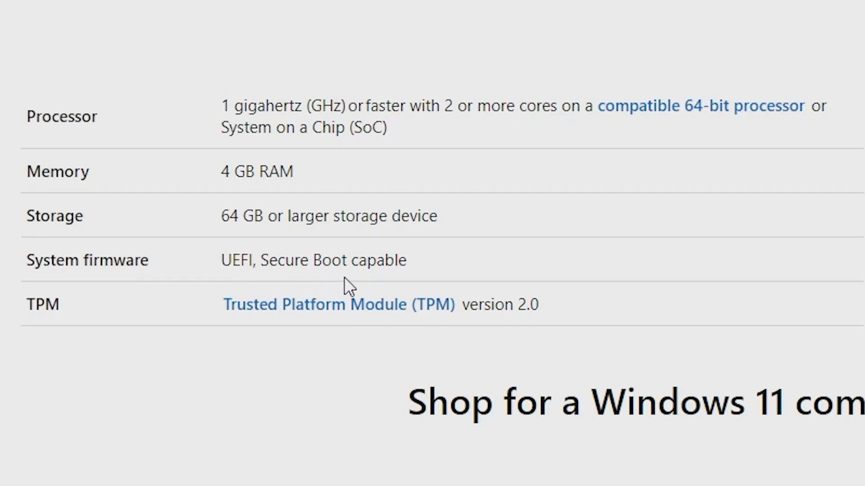
mouse_move(231, 317)
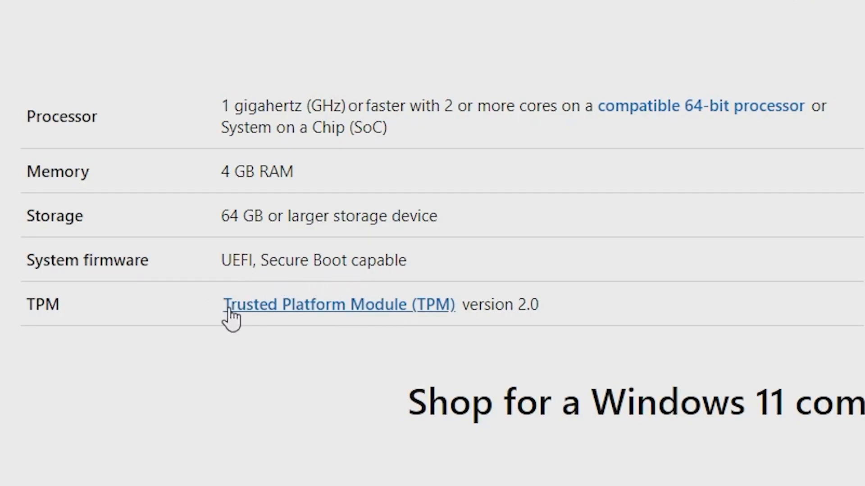
mouse_move(251, 325)
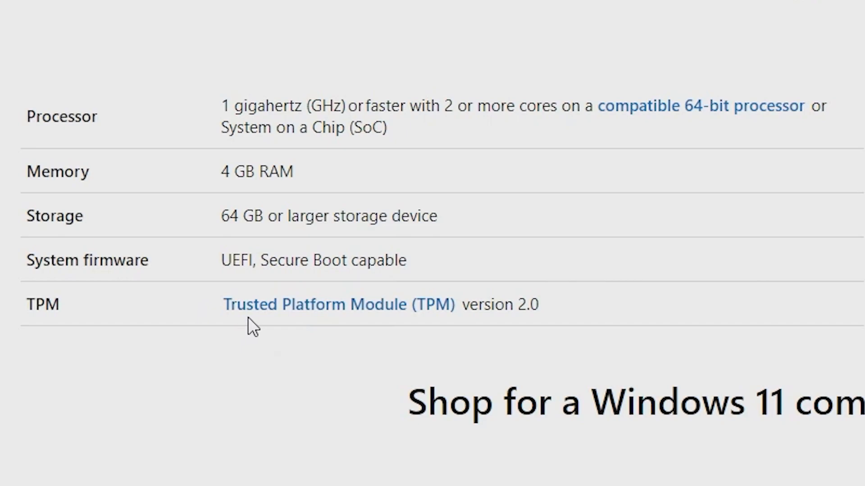
mouse_move(590, 335)
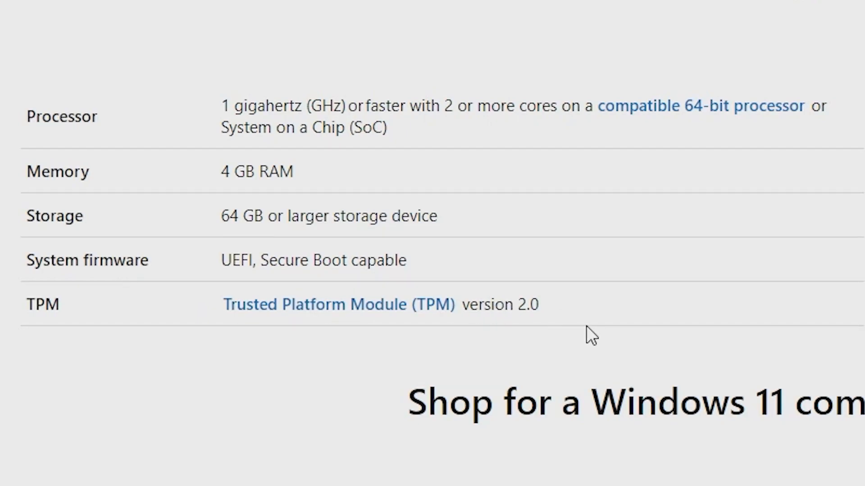
mouse_move(312, 304)
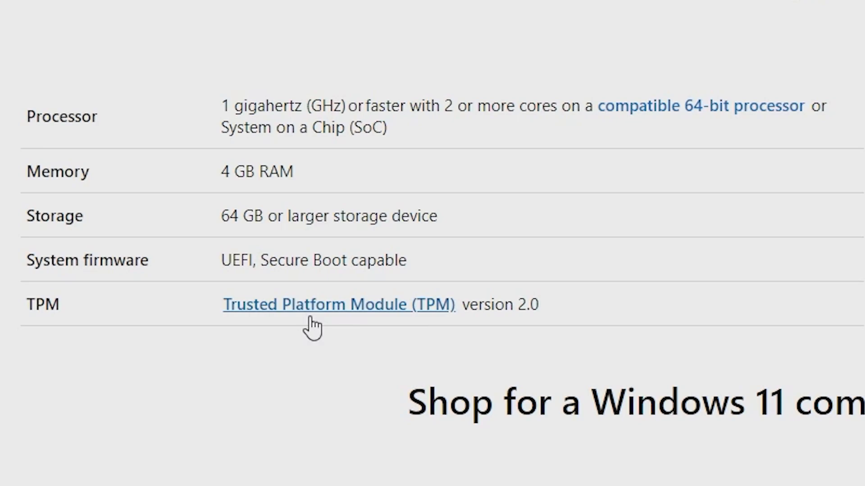
mouse_move(249, 403)
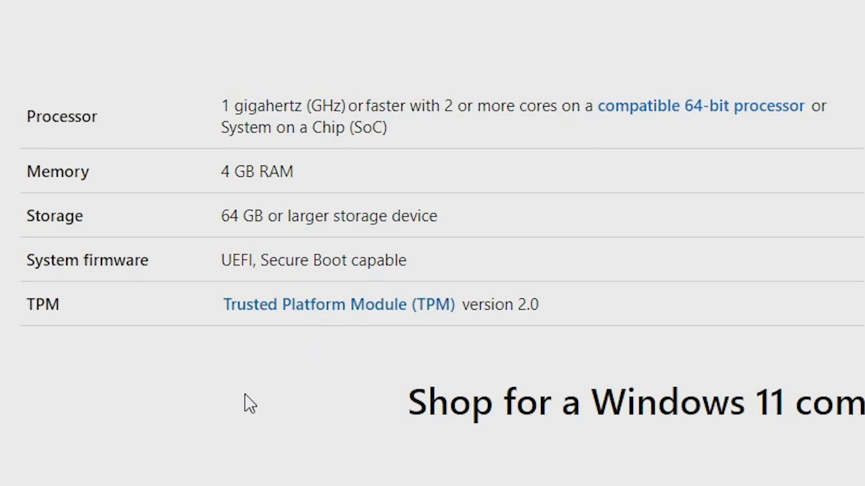
mouse_move(169, 362)
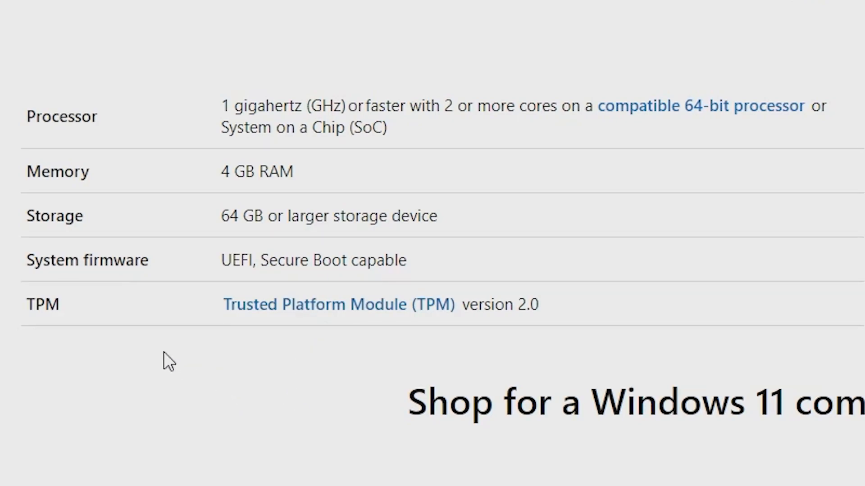
mouse_move(78, 353)
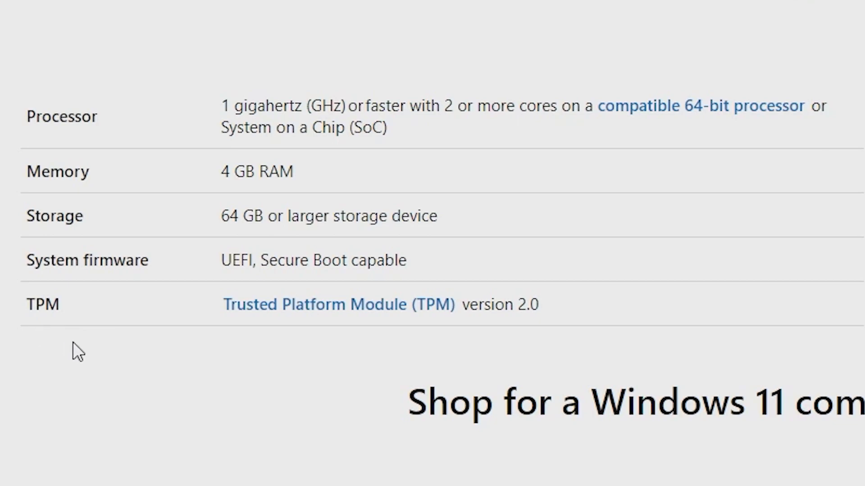
mouse_move(85, 356)
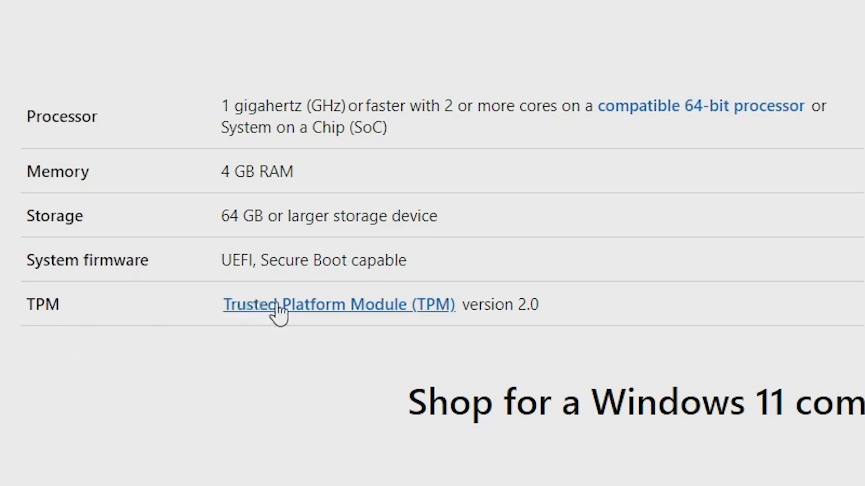
mouse_move(303, 340)
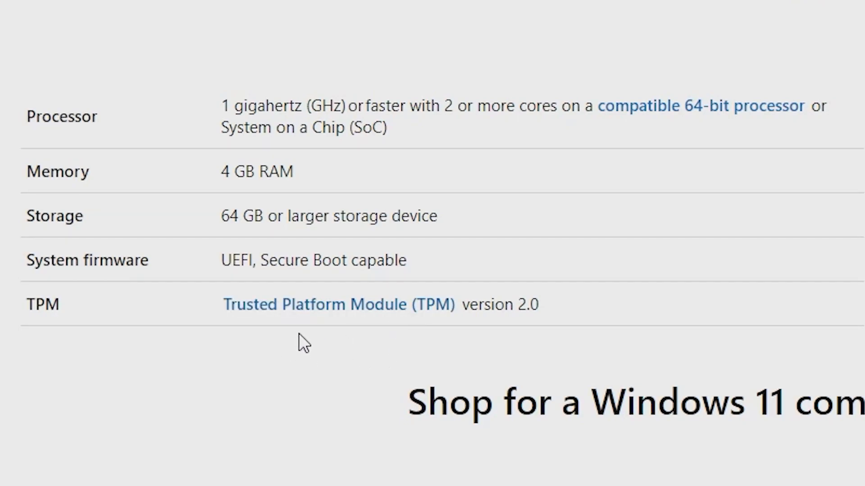
mouse_move(312, 320)
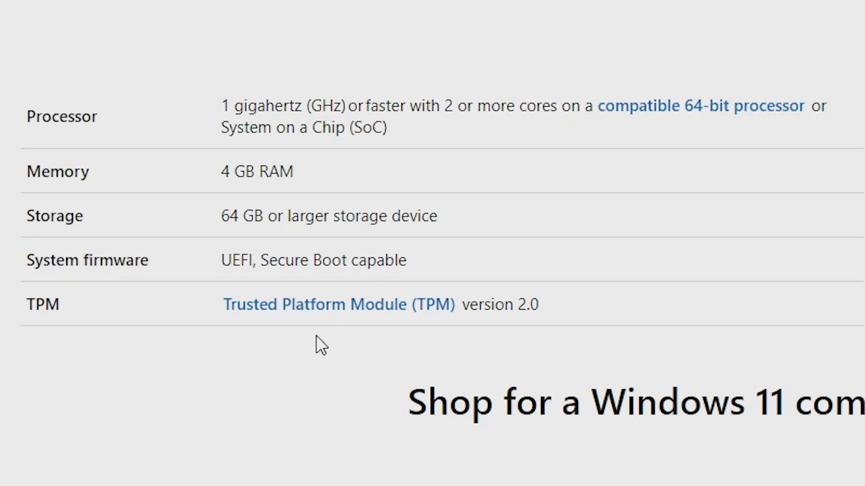
mouse_move(361, 356)
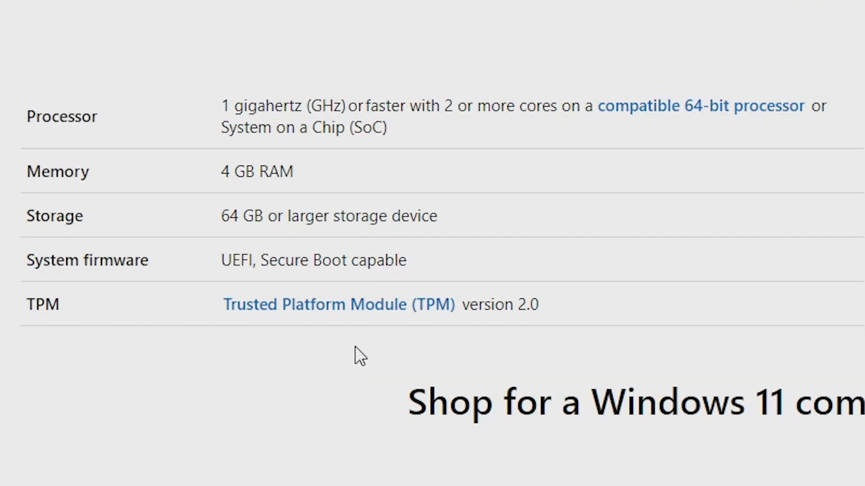
mouse_move(459, 348)
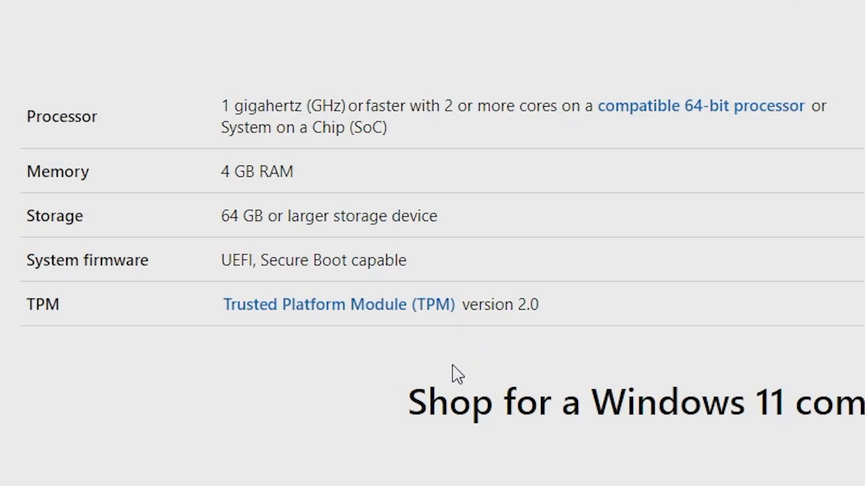
scroll(down, 3)
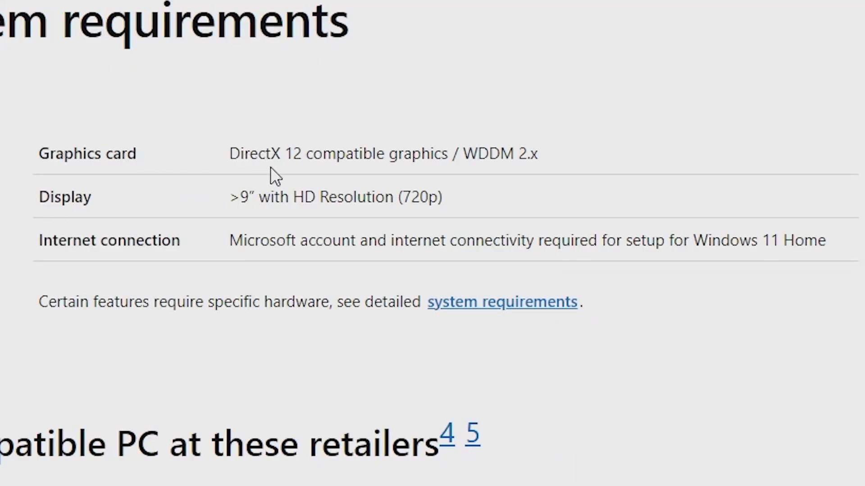
mouse_move(471, 161)
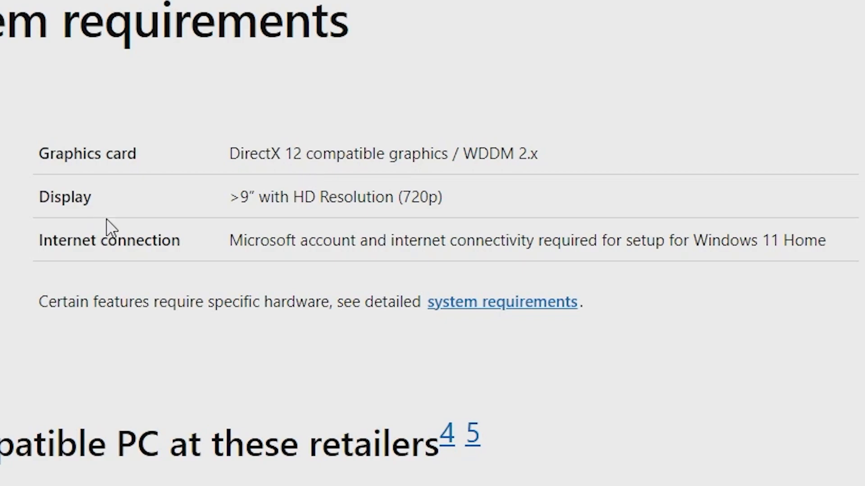
mouse_move(433, 215)
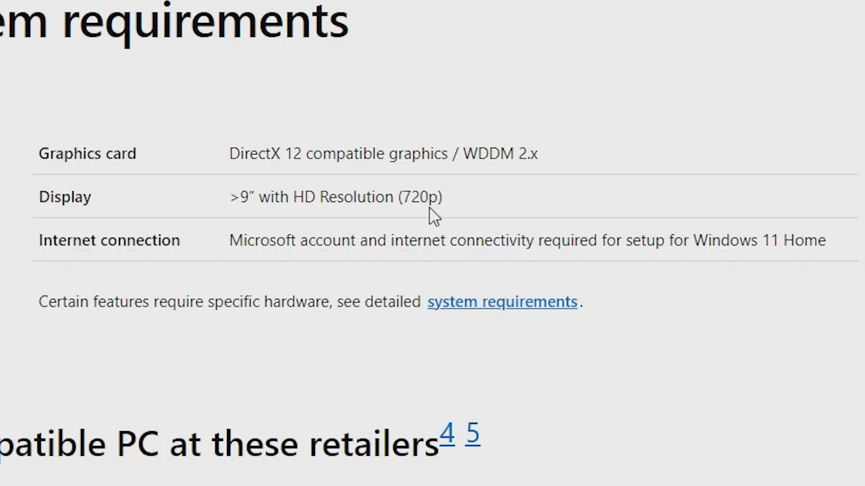
mouse_move(165, 276)
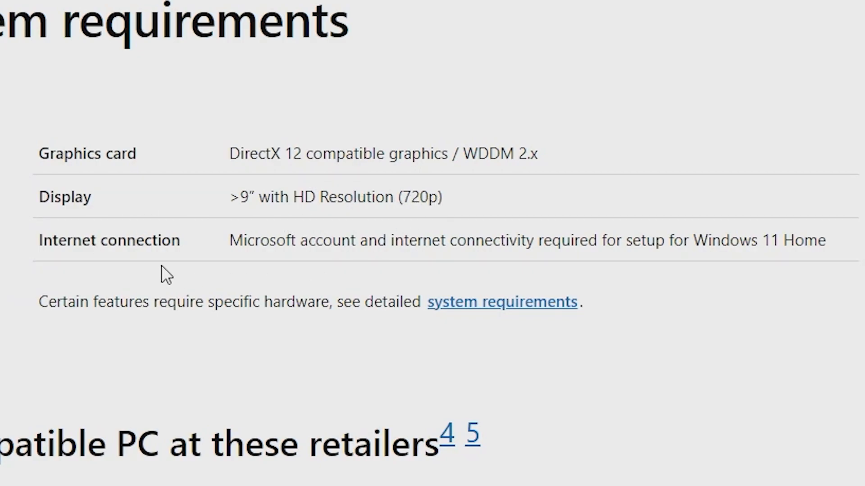
mouse_move(177, 274)
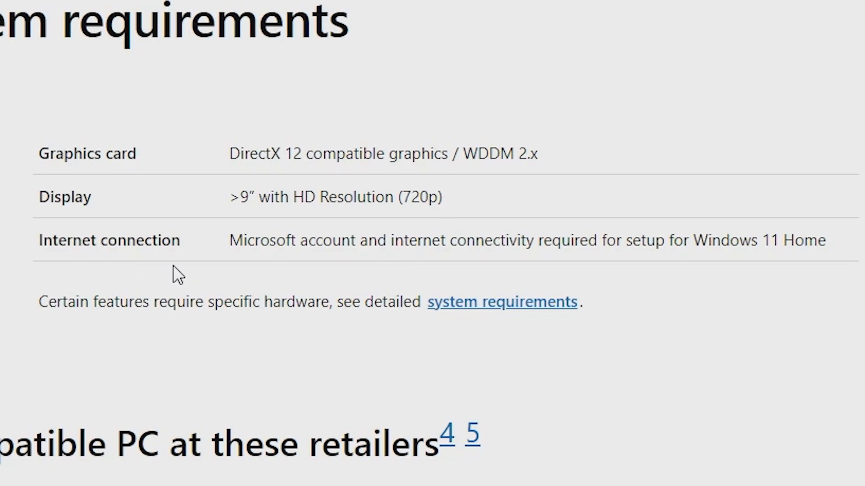
mouse_move(578, 249)
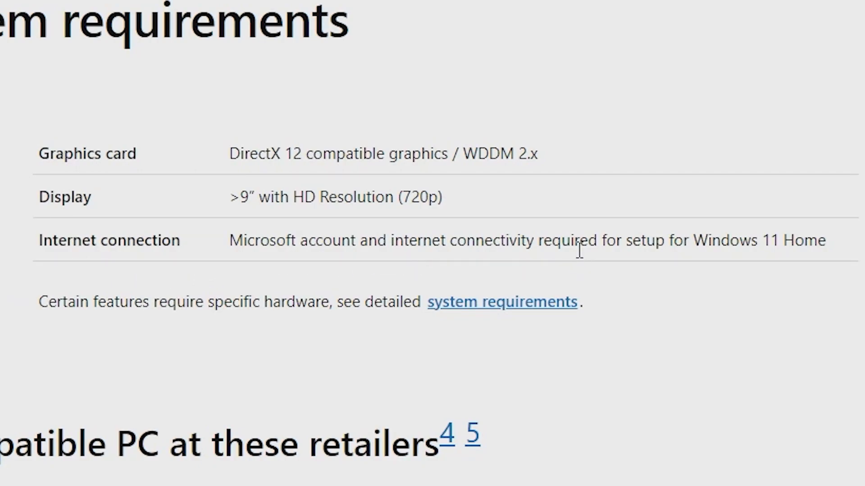
mouse_move(789, 298)
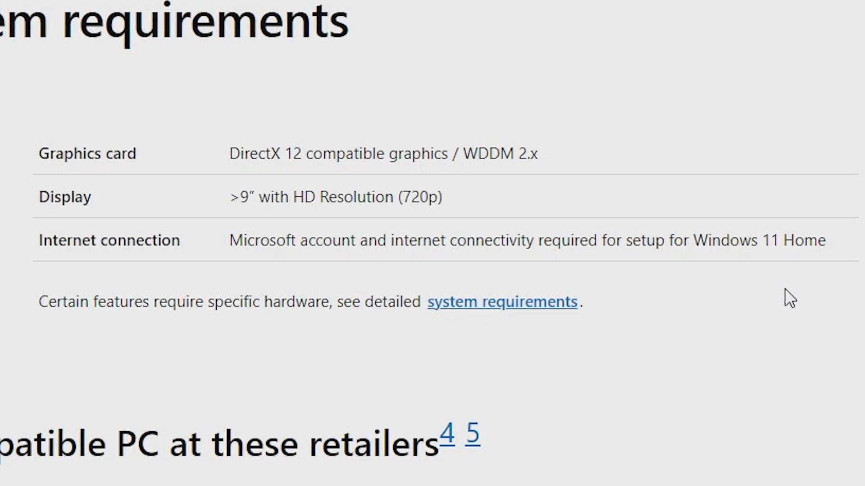
mouse_move(697, 327)
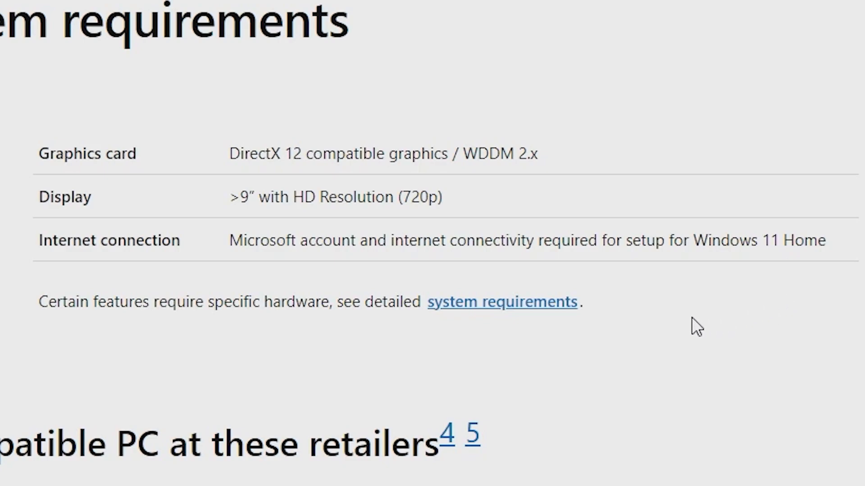
mouse_move(691, 325)
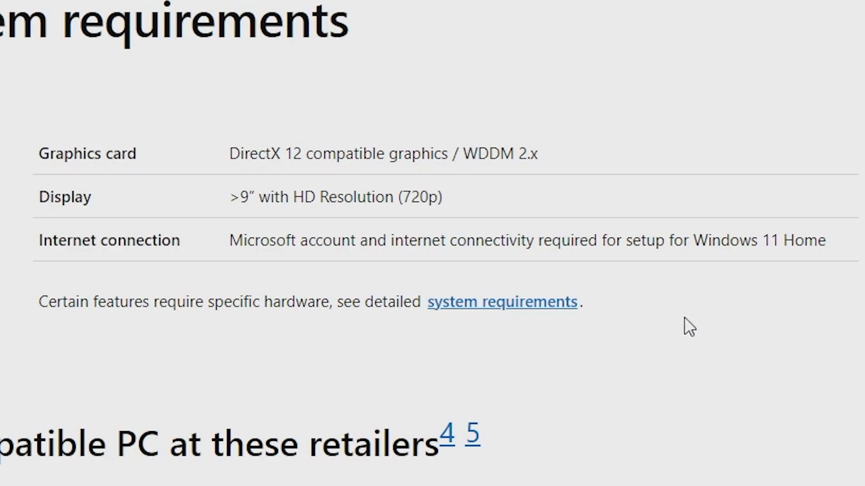
mouse_move(695, 366)
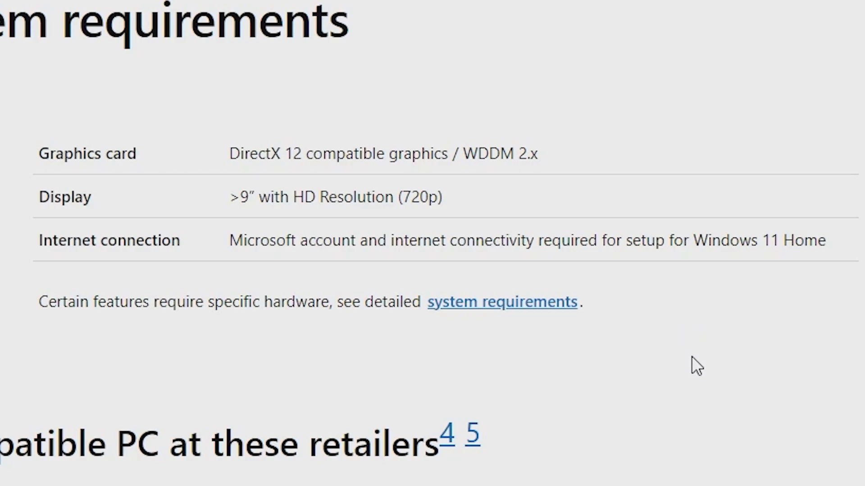
mouse_move(659, 304)
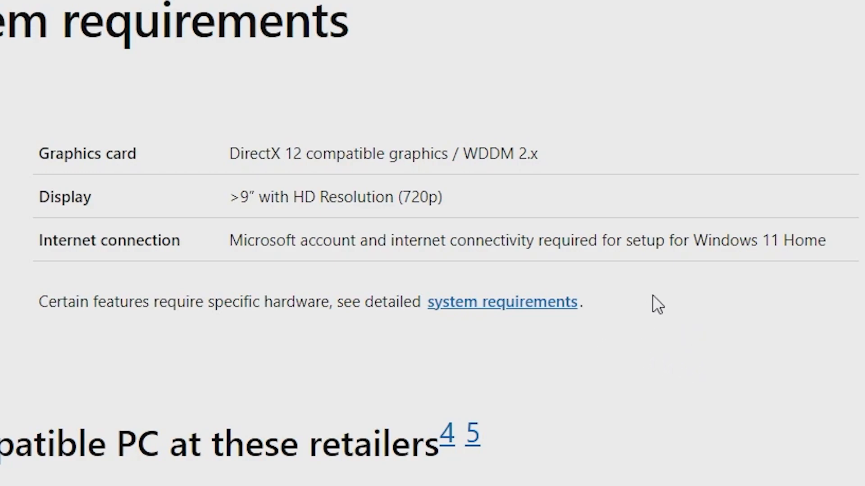
mouse_move(677, 268)
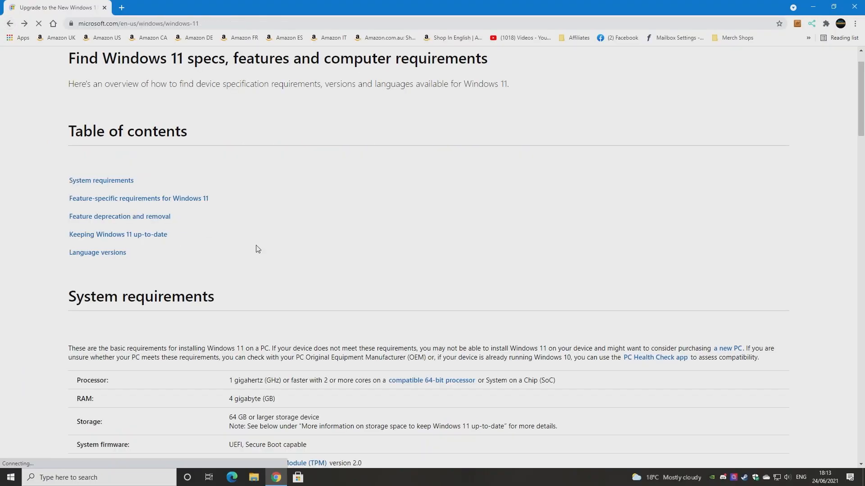
Download the PC Health Check installer (WindowsPCHealthCheckSetup.msi) and save it to the desktop.
scroll(down, 3)
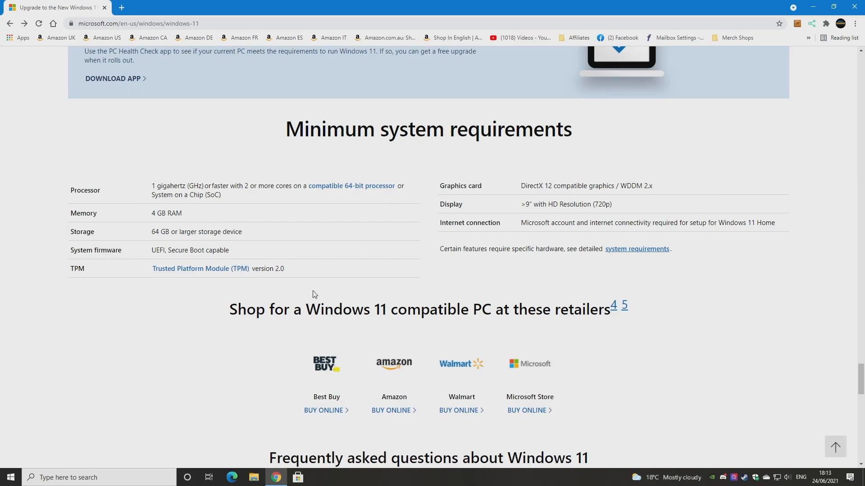
scroll(up, 3)
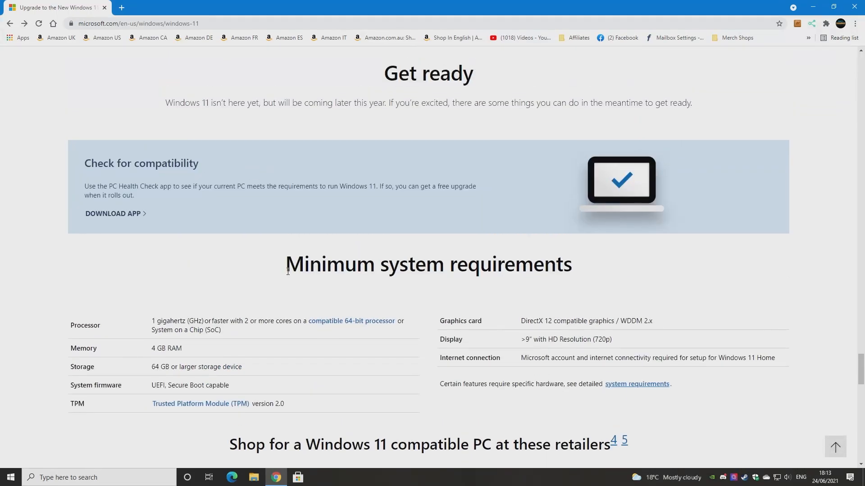
mouse_move(338, 247)
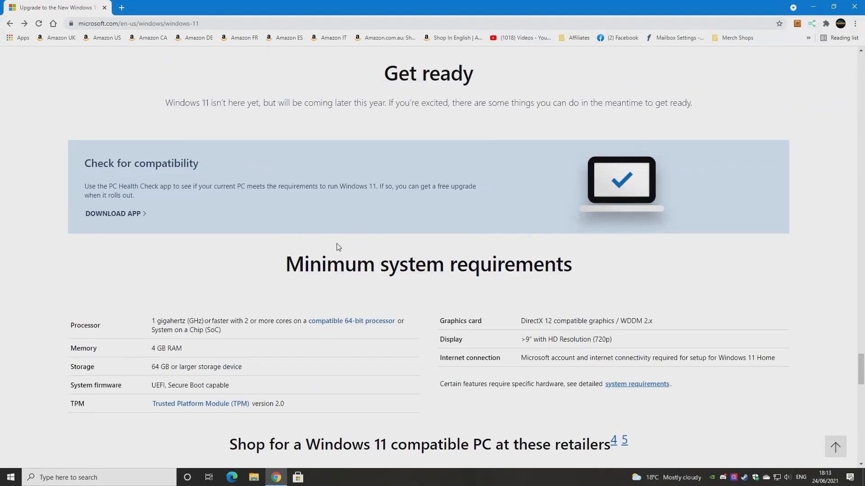
mouse_move(114, 216)
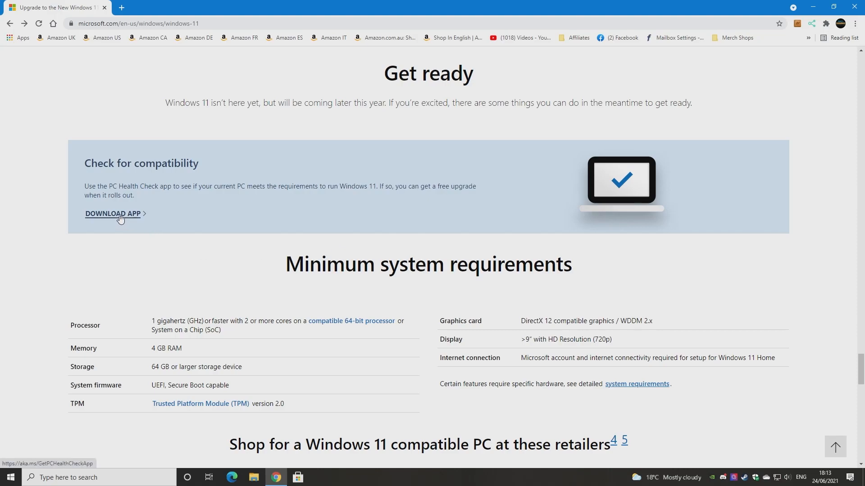
click(113, 215)
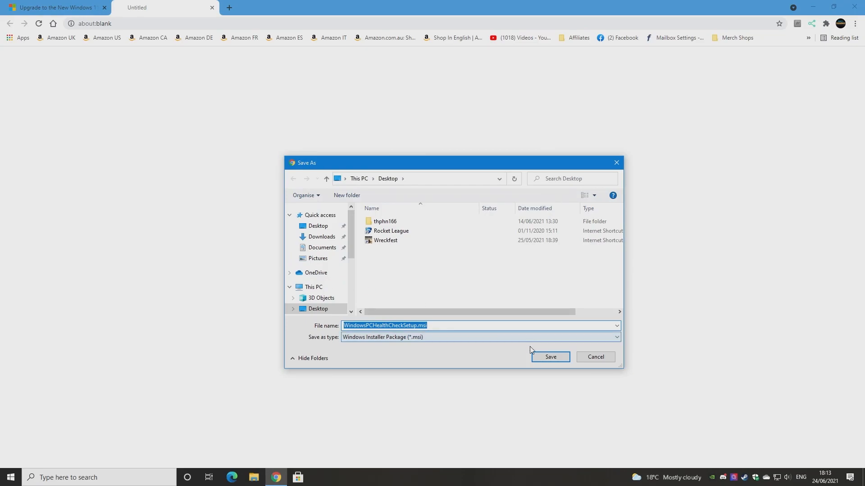
click(550, 357)
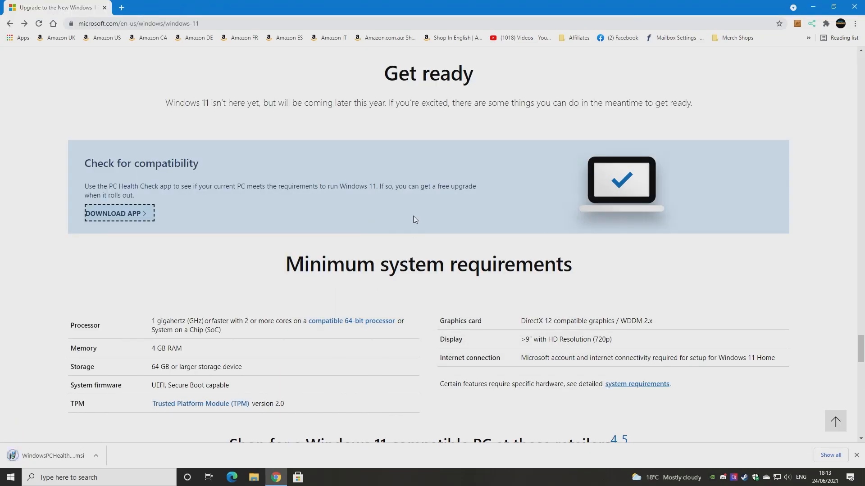
mouse_move(414, 237)
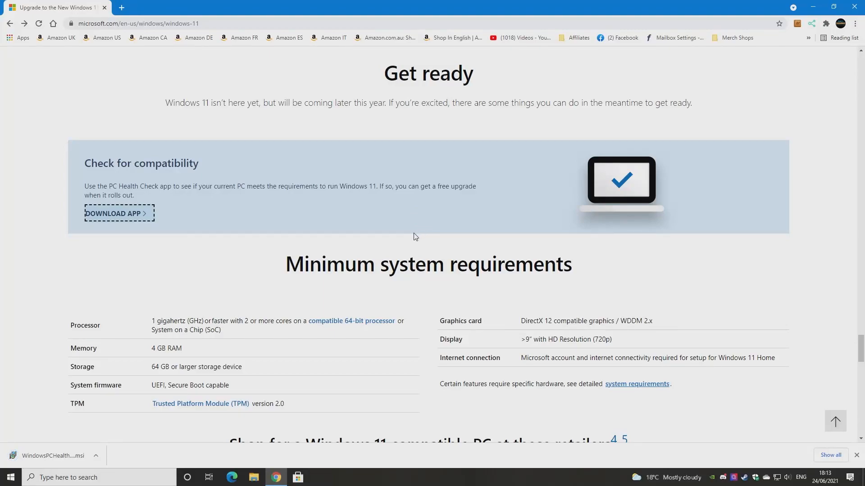
mouse_move(114, 221)
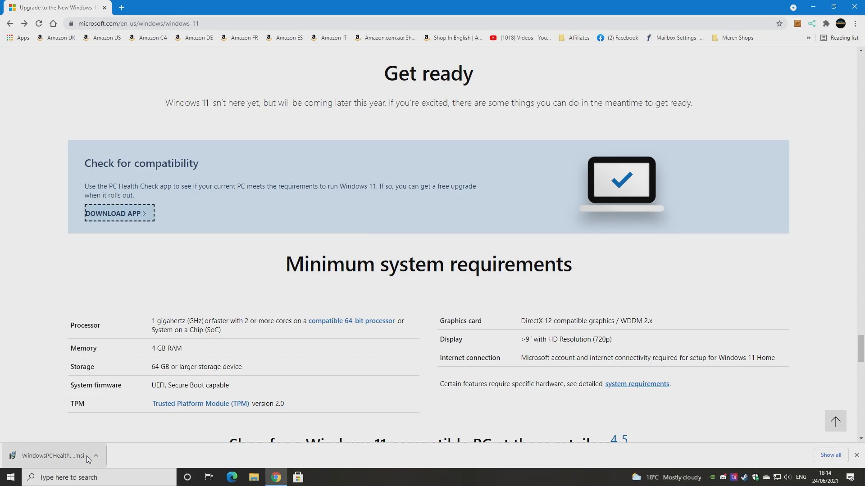
Run the downloaded PC Health Check installer with a desktop shortcut added and launch the app.
click(95, 456)
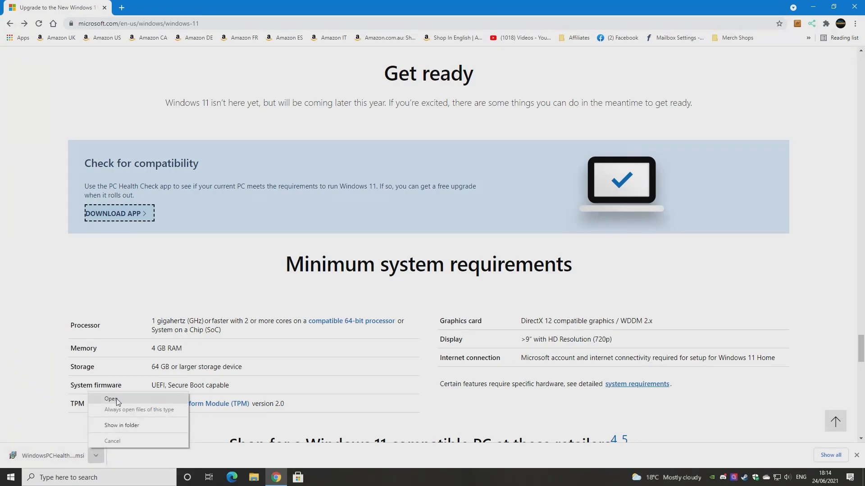
click(111, 399)
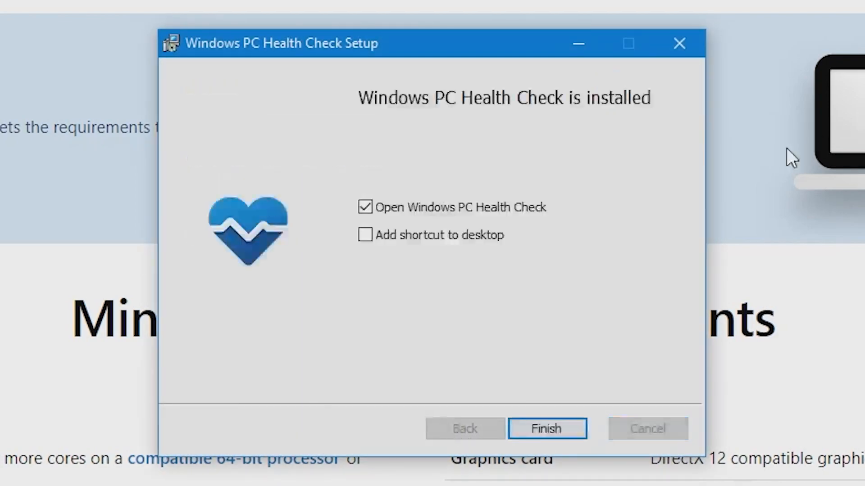
mouse_move(365, 254)
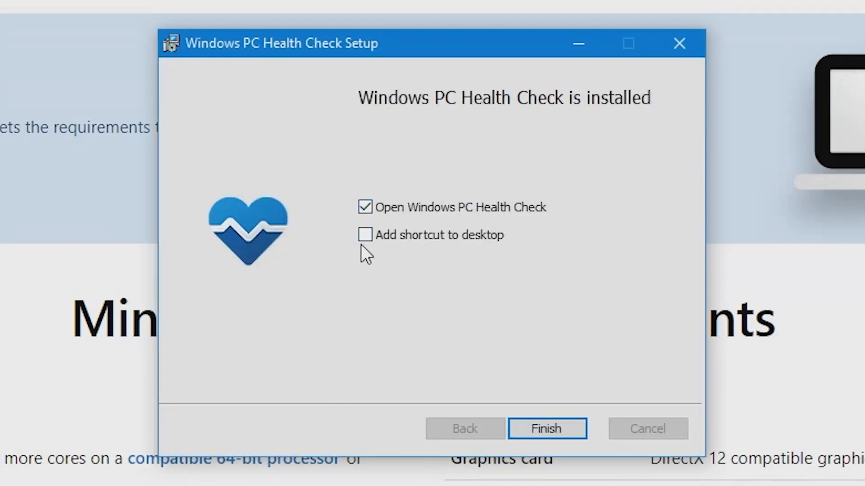
click(365, 235)
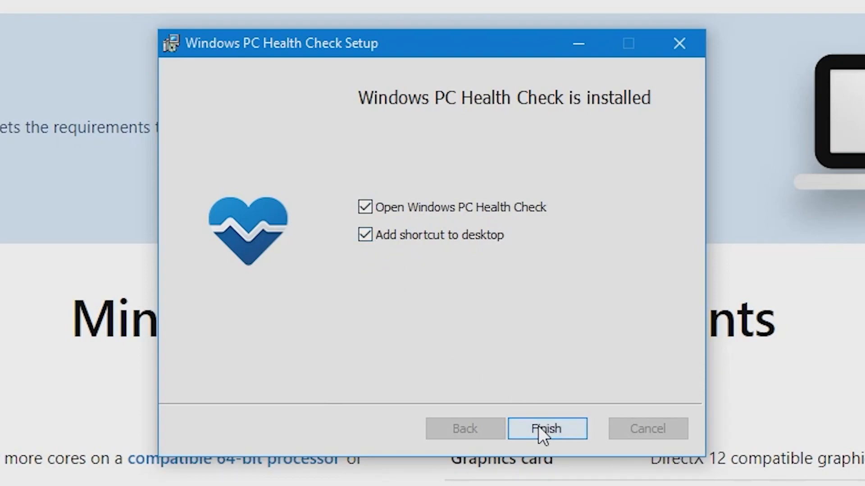
click(546, 428)
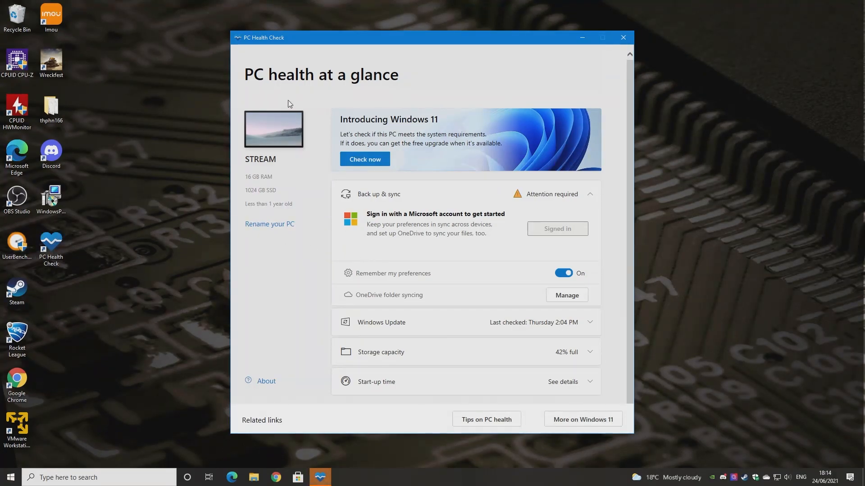
mouse_move(529, 159)
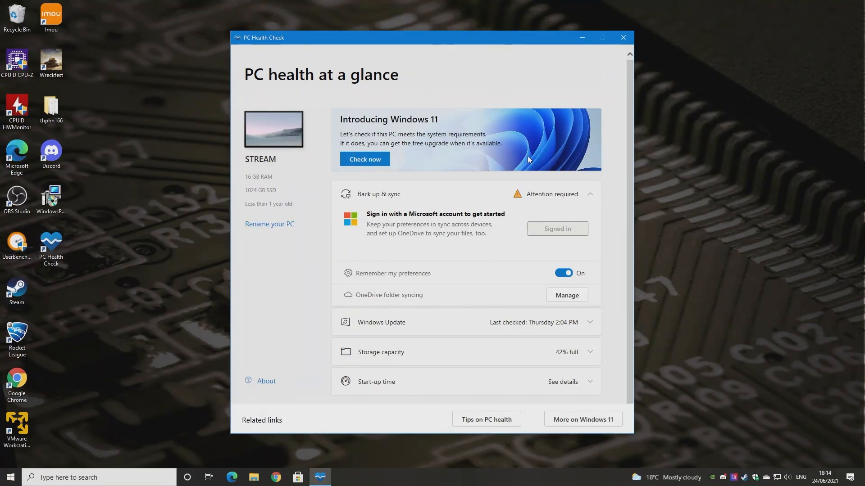
mouse_move(283, 220)
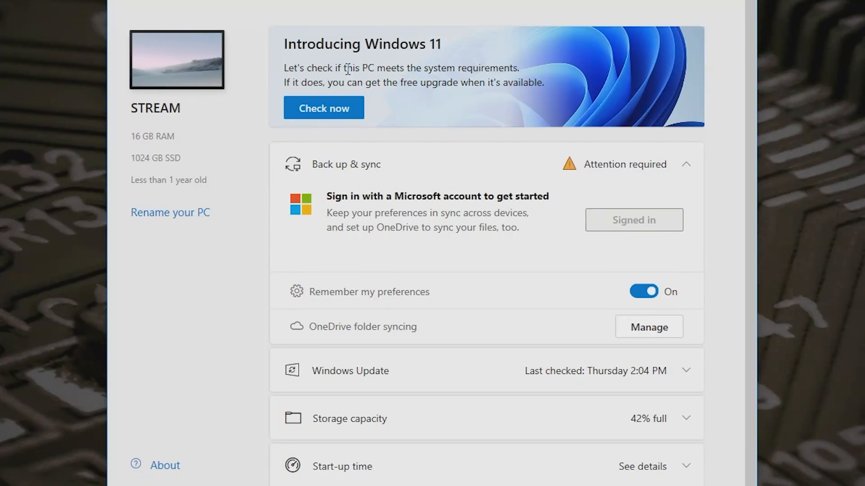
mouse_move(462, 97)
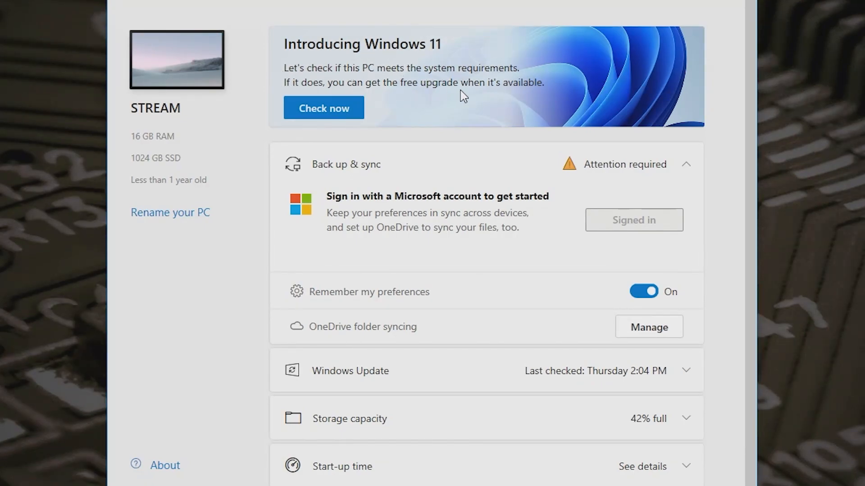
mouse_move(495, 189)
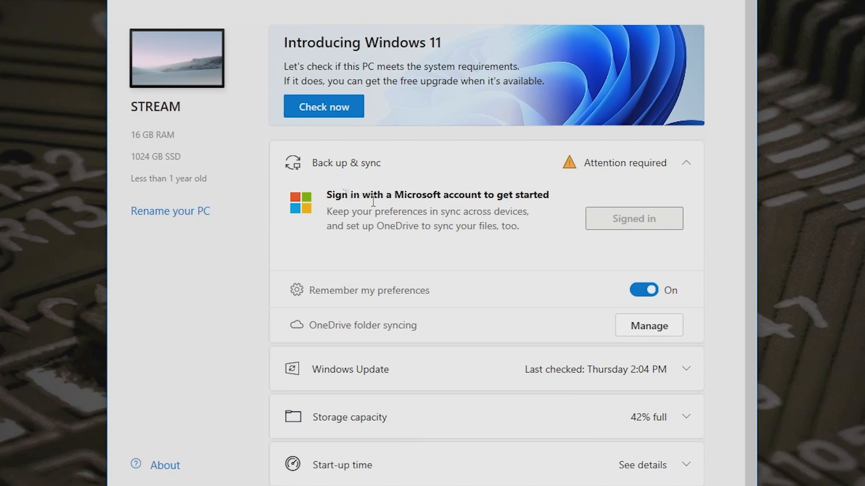
mouse_move(490, 291)
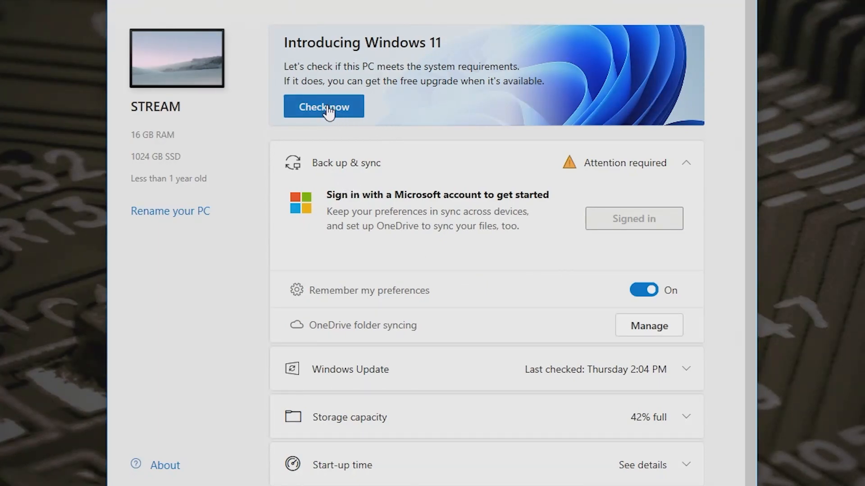
Run Check now, see 'This PC can run Windows 11', and dismiss the result.
click(323, 106)
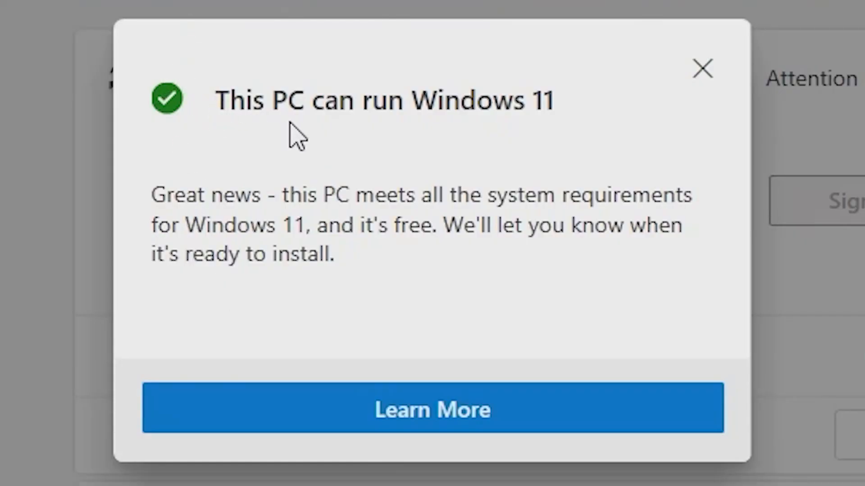
mouse_move(314, 237)
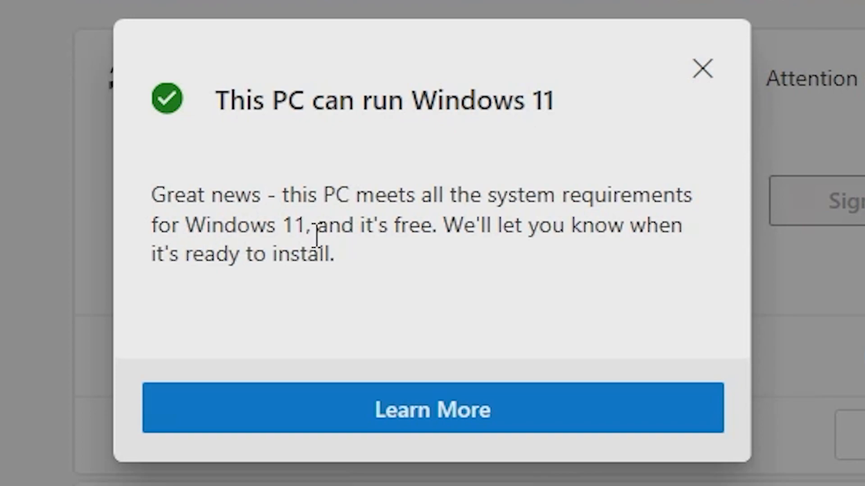
mouse_move(287, 225)
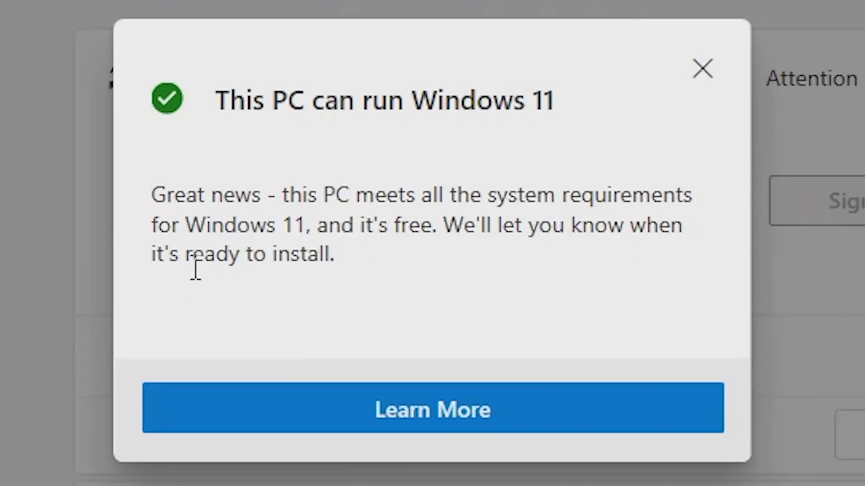
mouse_move(454, 431)
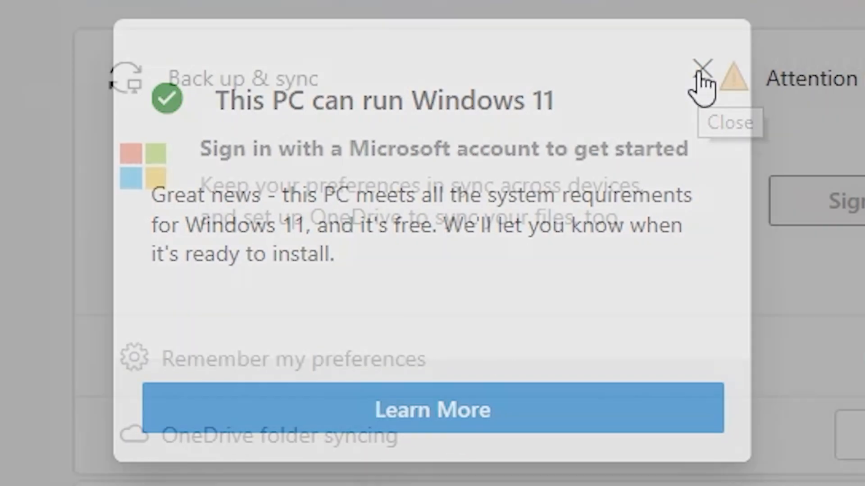
click(702, 66)
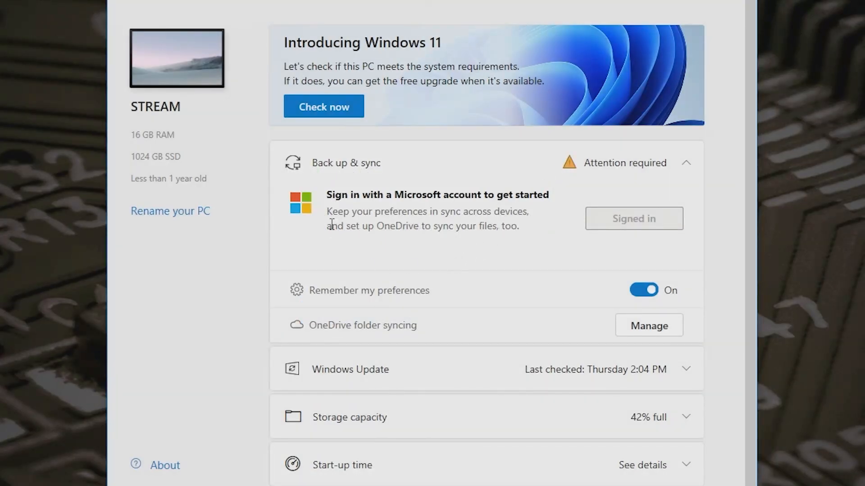
mouse_move(406, 252)
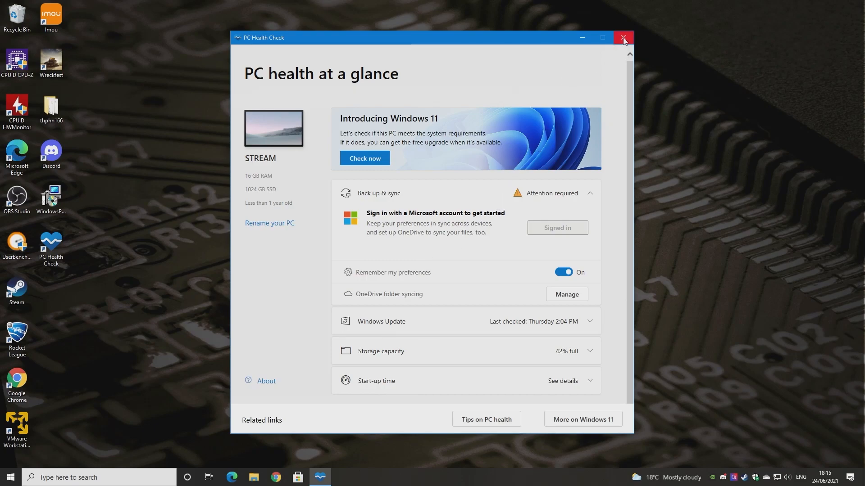
Close PC Health Check and Shift-Restart the PC into the recovery 'Choose an option' screen.
click(624, 37)
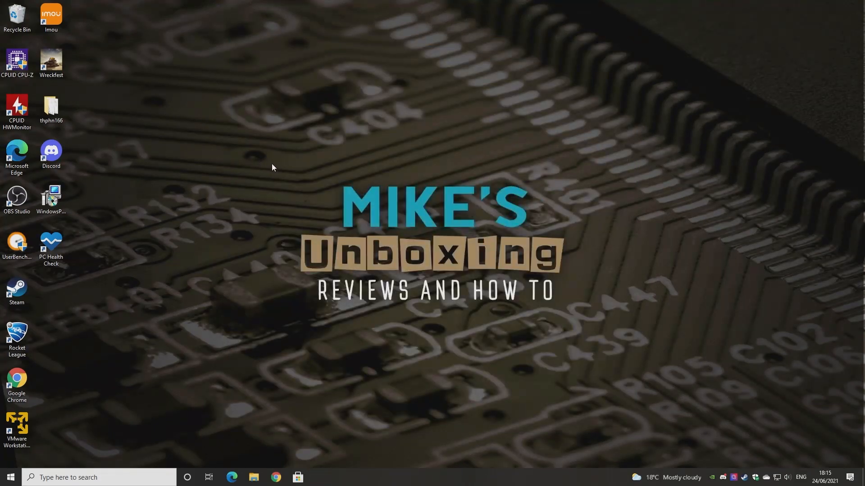
mouse_move(245, 225)
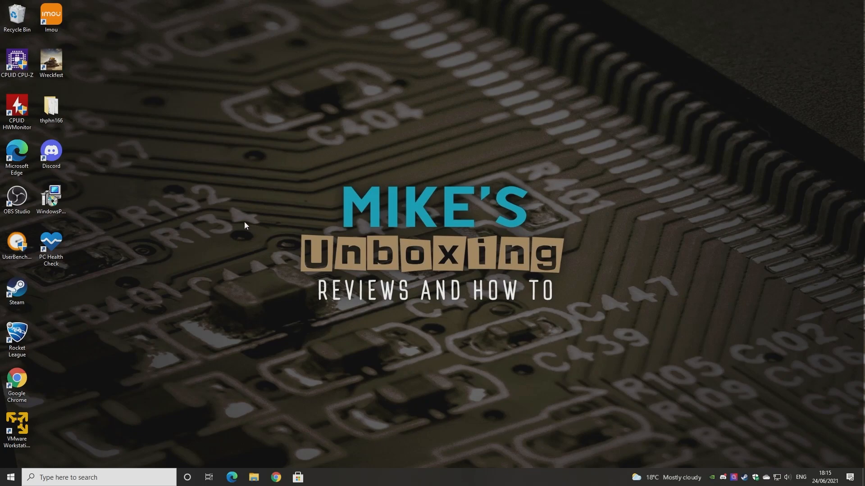
mouse_move(255, 259)
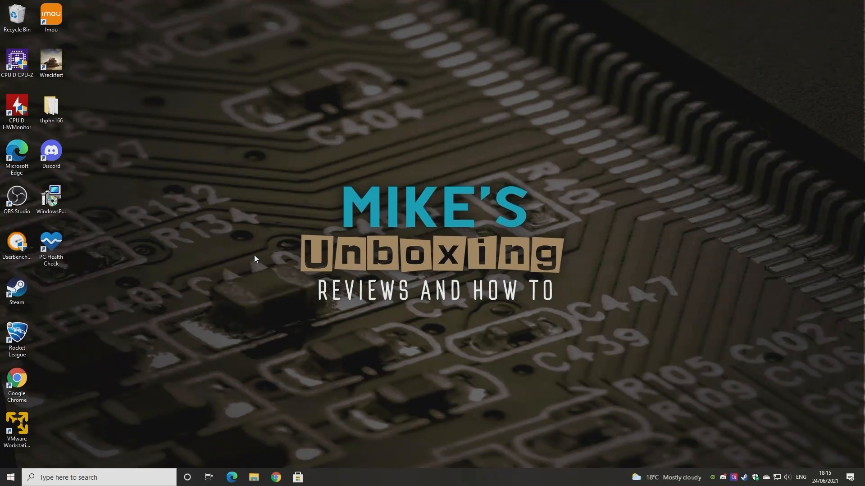
mouse_move(254, 250)
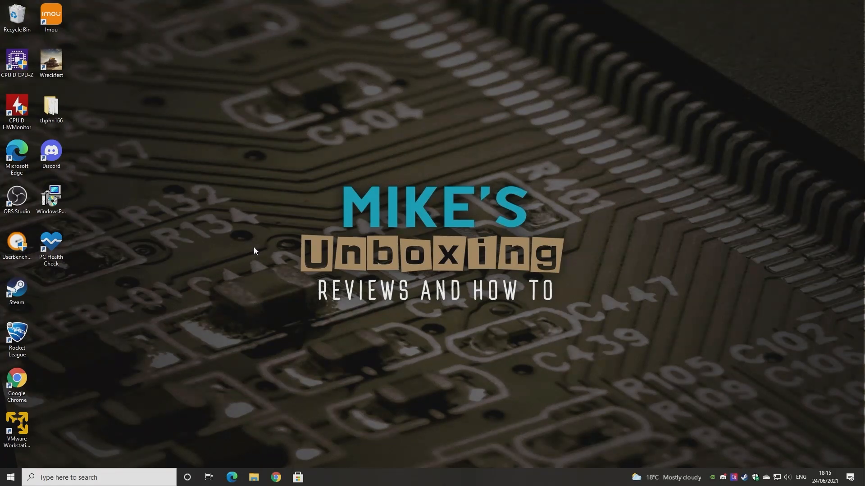
mouse_move(248, 262)
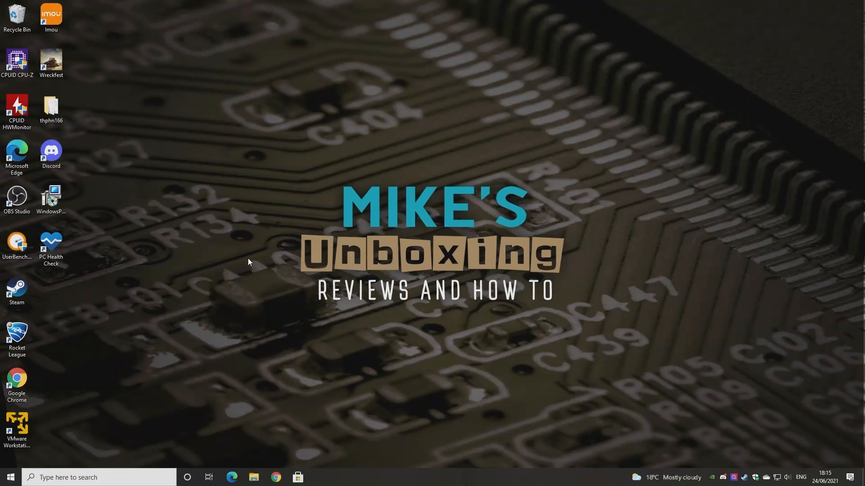
mouse_move(141, 270)
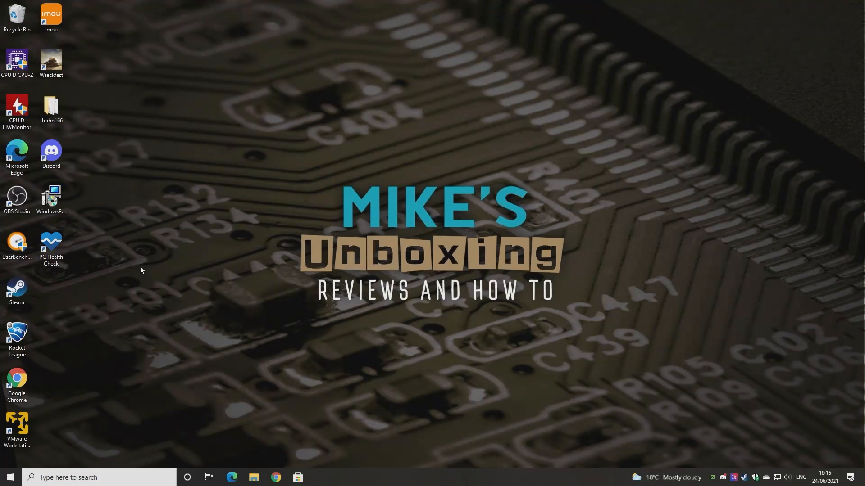
mouse_move(340, 195)
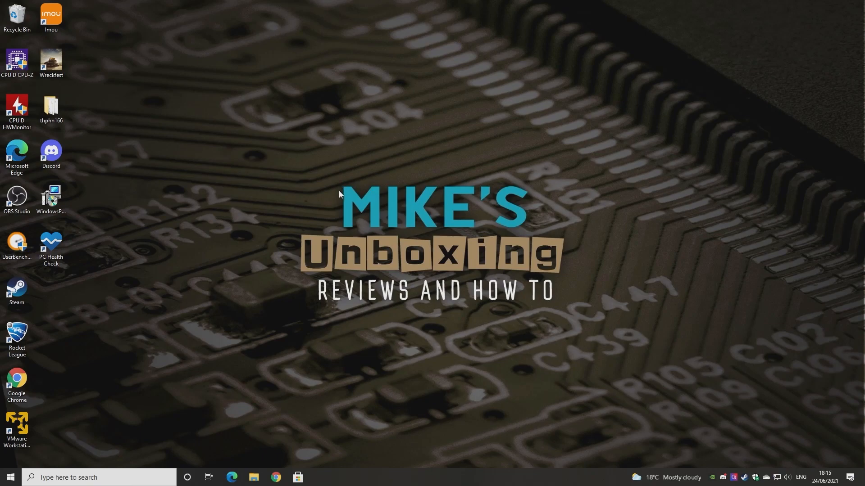
mouse_move(329, 242)
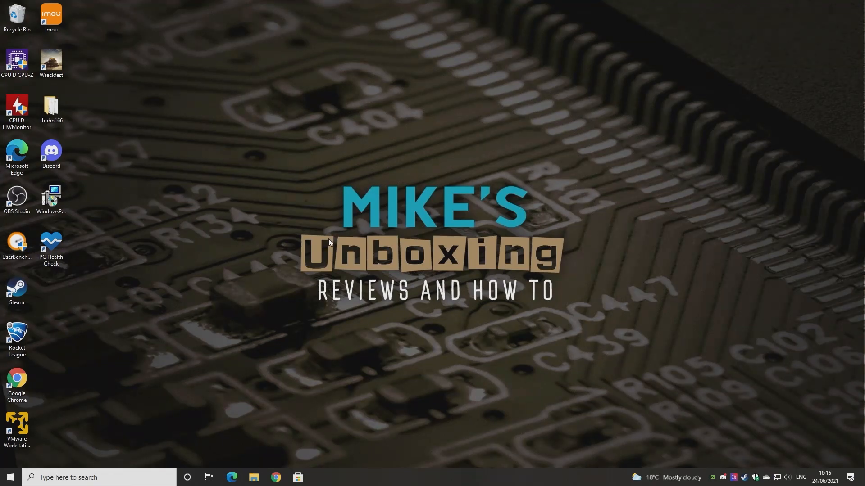
mouse_move(198, 250)
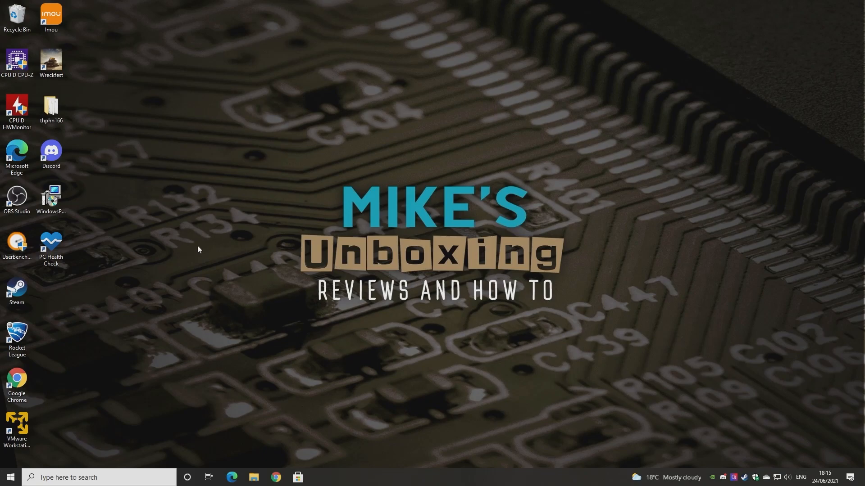
mouse_move(237, 309)
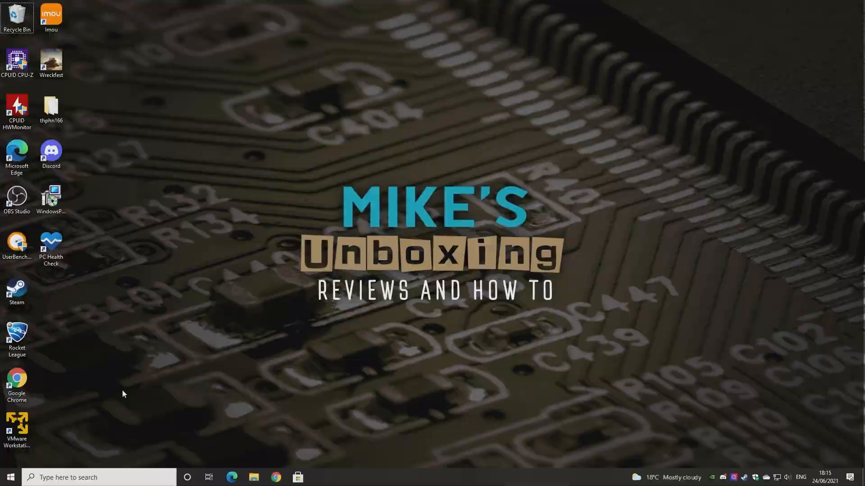
click(10, 478)
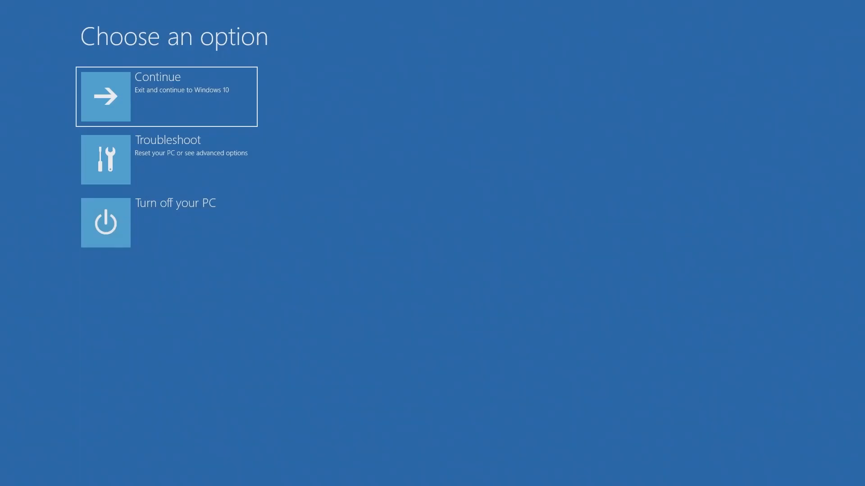
mouse_move(31, 448)
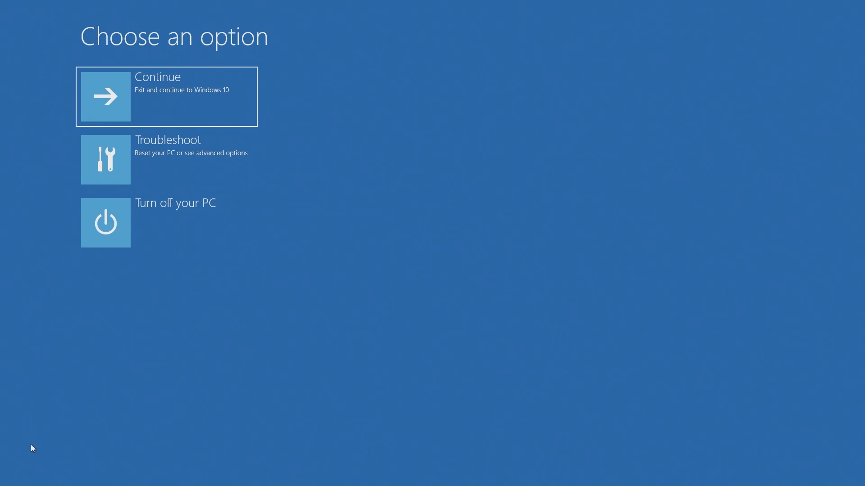
mouse_move(91, 147)
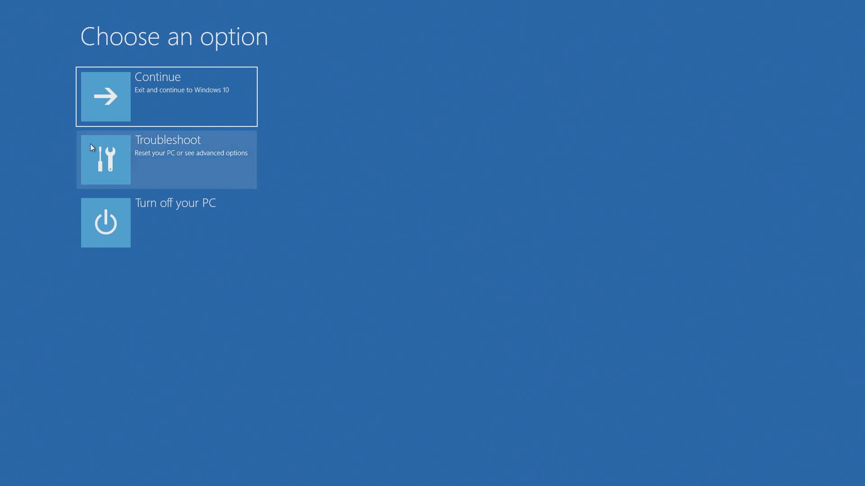
mouse_move(115, 161)
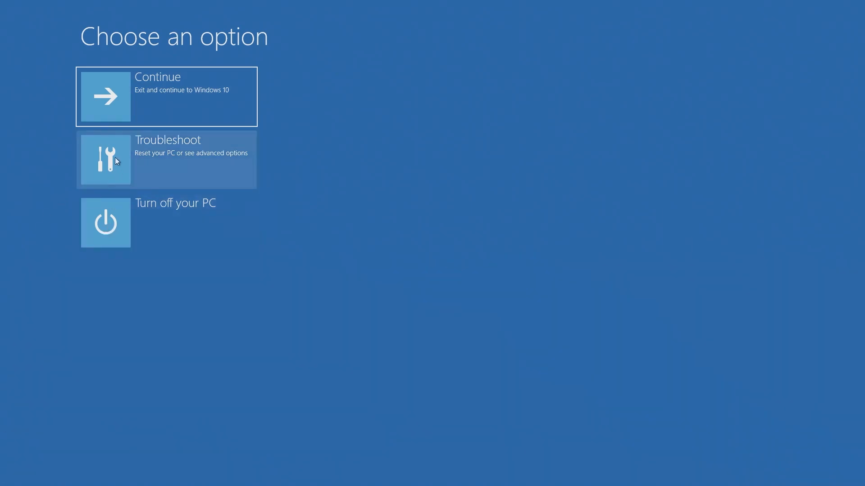
Choose Troubleshoot so the advanced options with UEFI Firmware Settings appear.
click(166, 159)
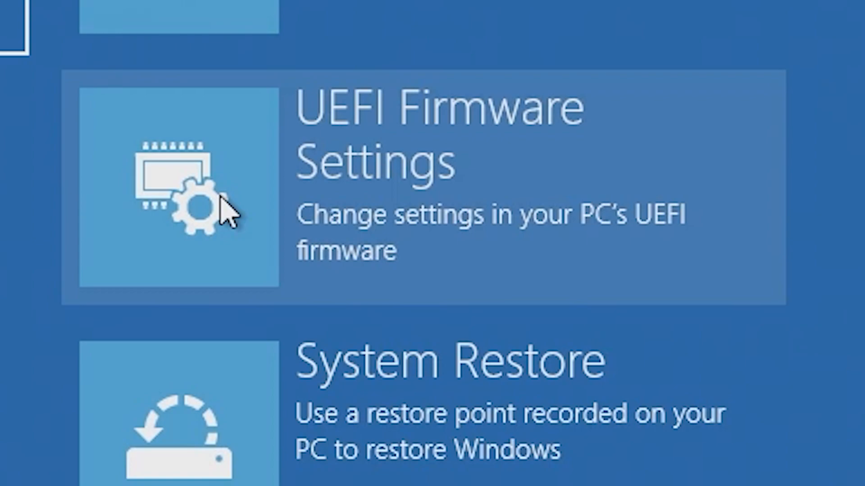
mouse_move(195, 221)
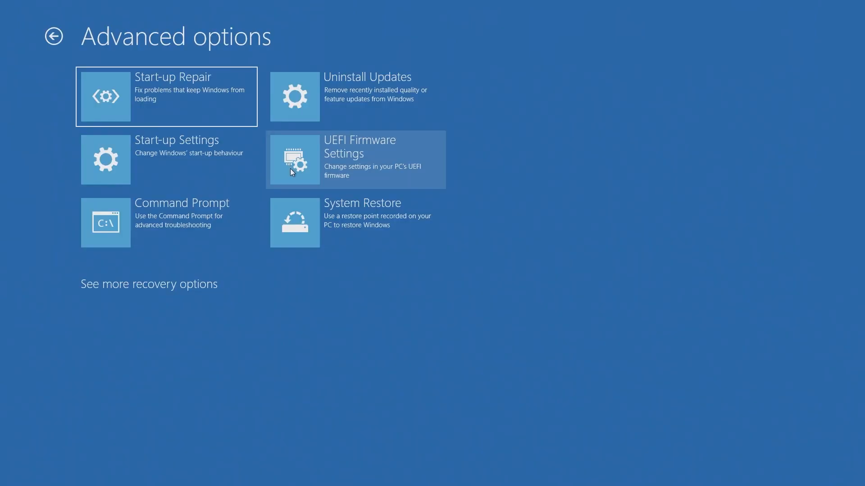
mouse_move(306, 171)
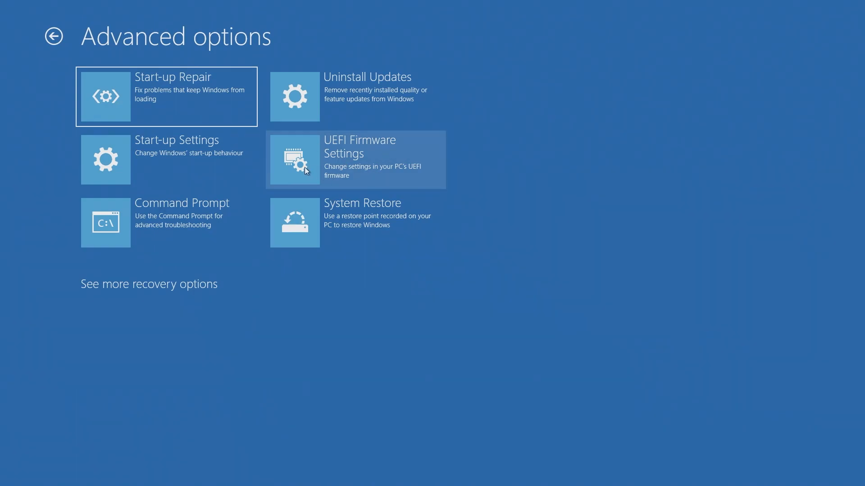
mouse_move(283, 183)
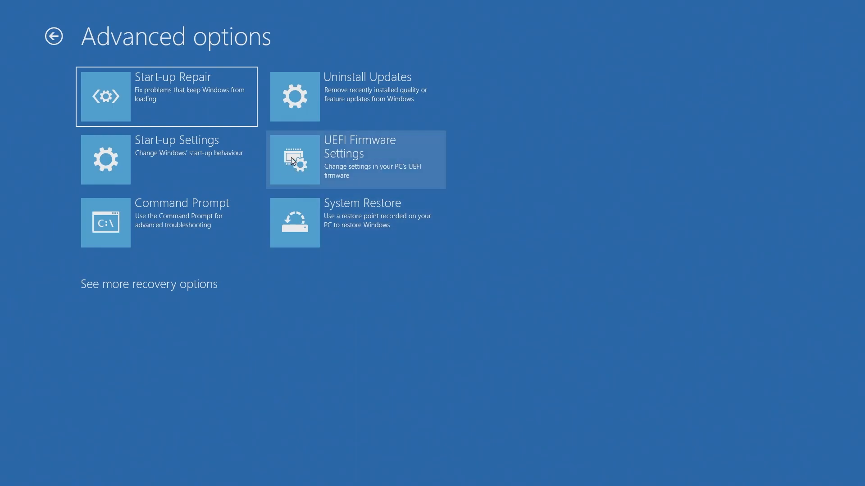
Choose UEFI Firmware Settings and restart the PC into MSI Click BIOS 5.
click(356, 159)
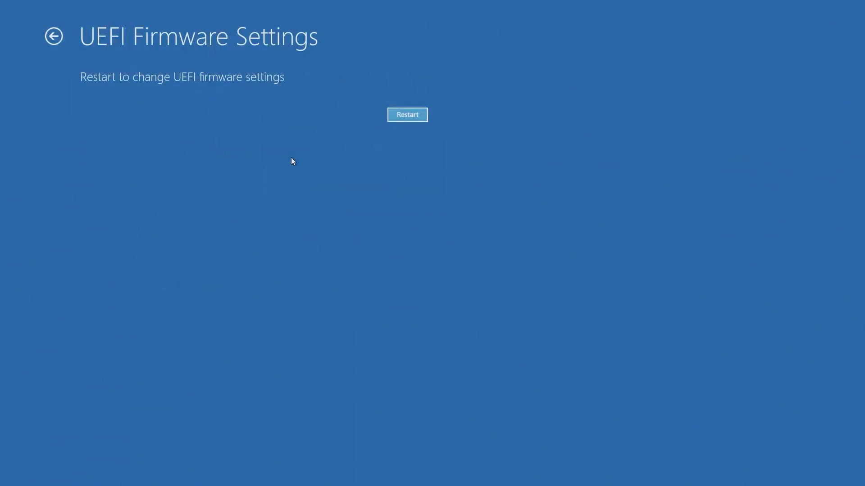
click(407, 114)
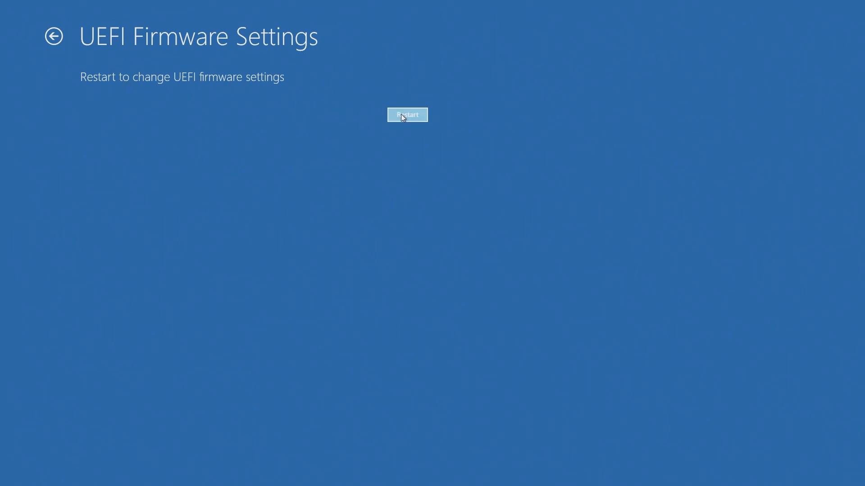
click(408, 114)
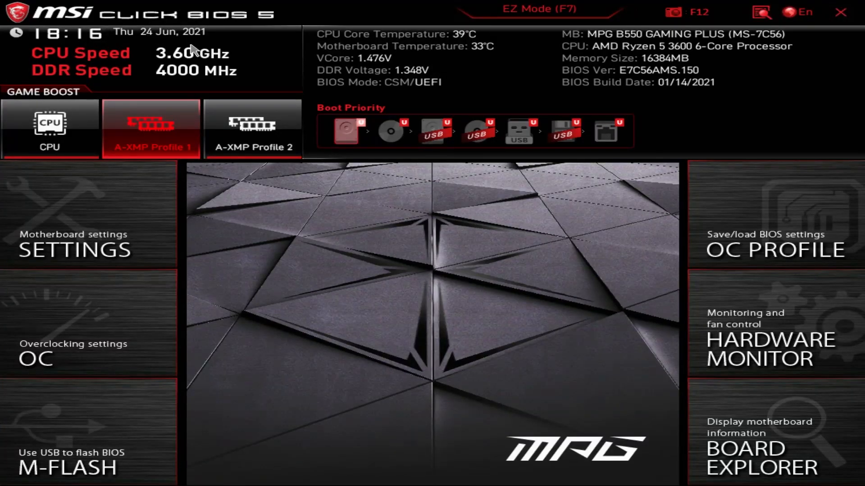
mouse_move(306, 144)
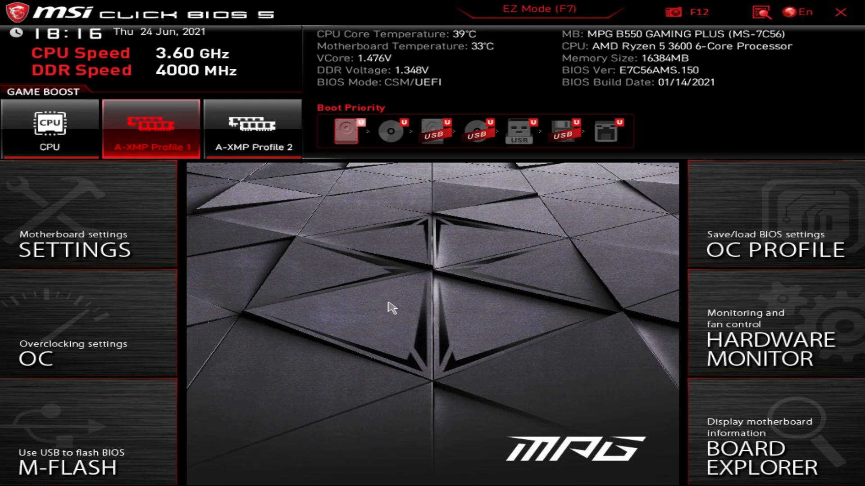
mouse_move(435, 308)
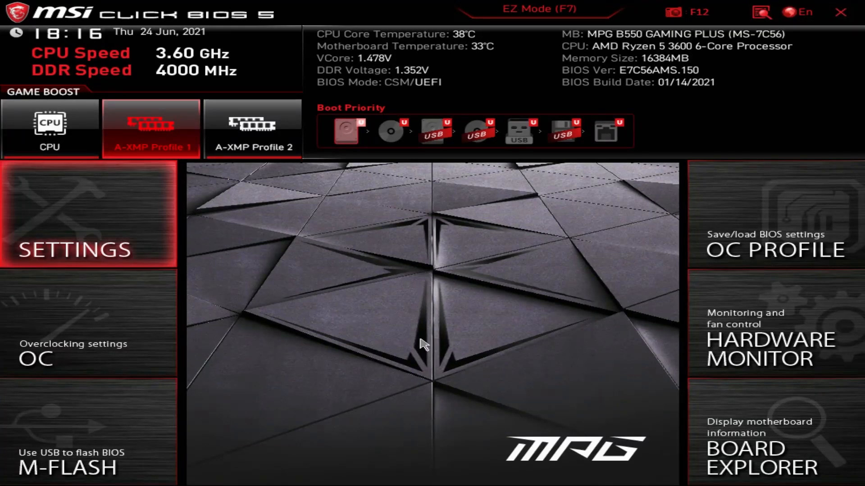
mouse_move(107, 220)
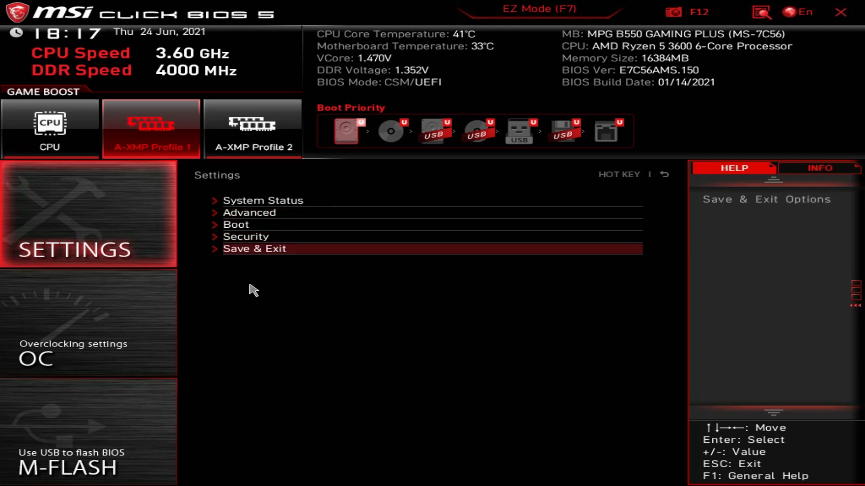
mouse_move(339, 286)
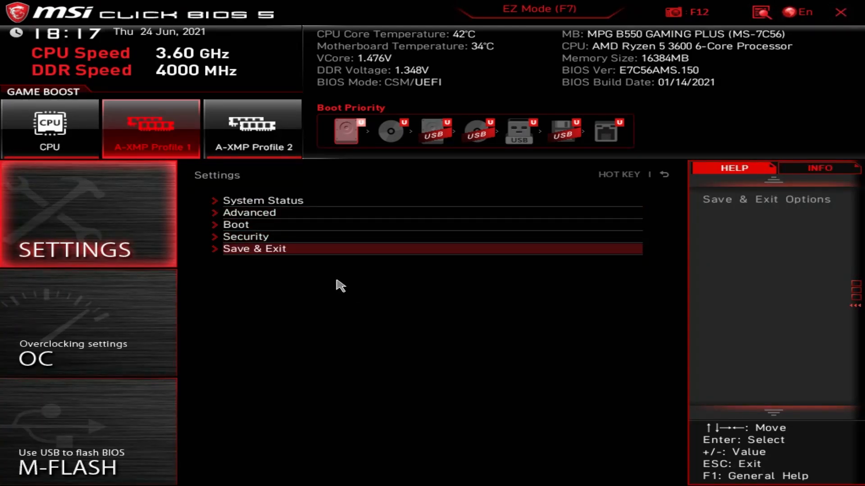
mouse_move(245, 245)
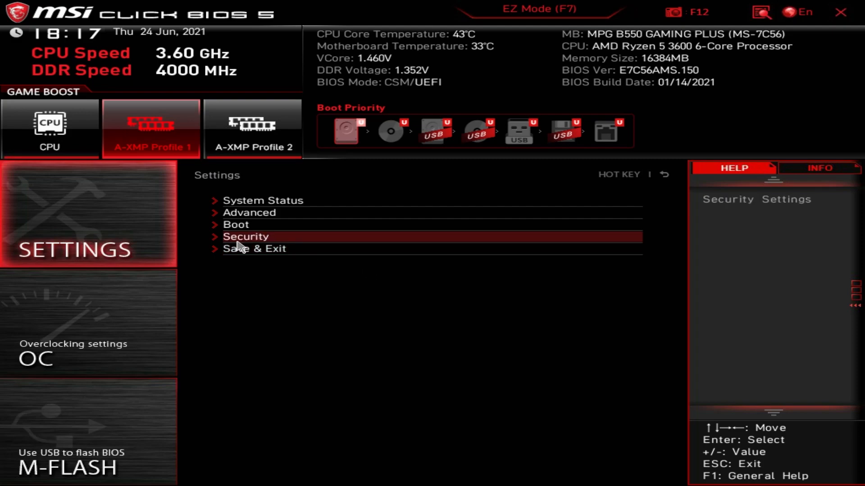
mouse_move(245, 245)
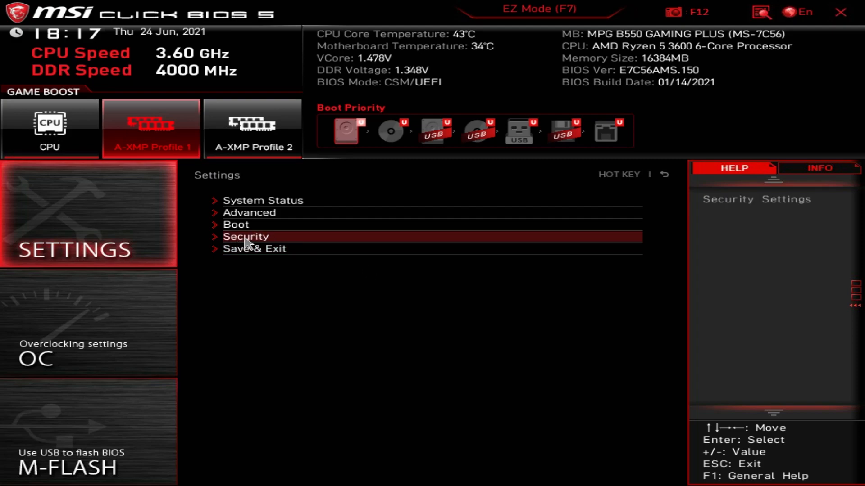
Go to Security > Trusted Computing, showing TPM 2.0 device found with Security Device Support enabled.
click(245, 237)
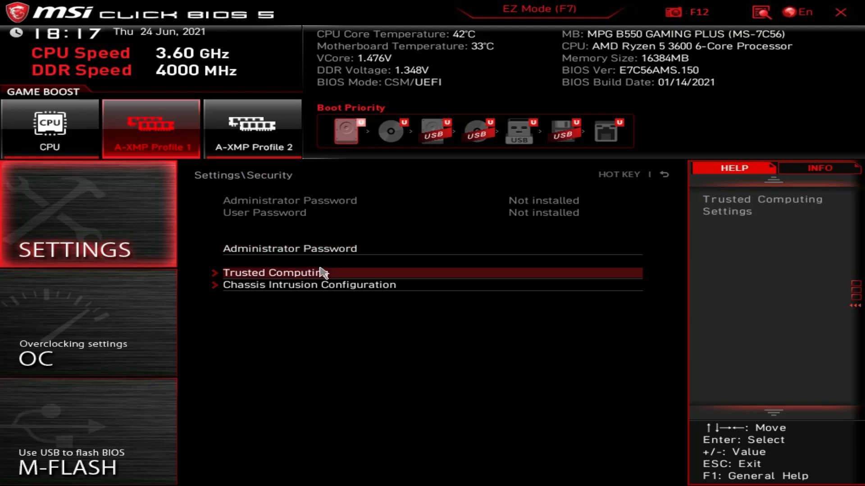
mouse_move(281, 280)
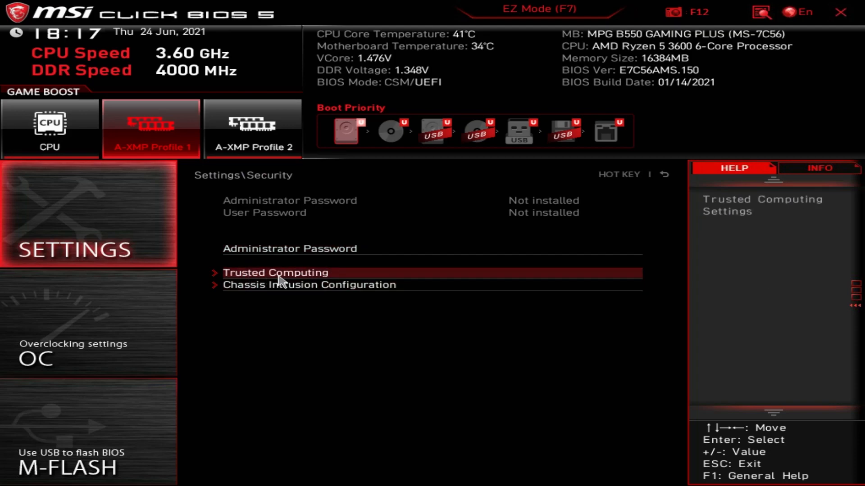
click(274, 272)
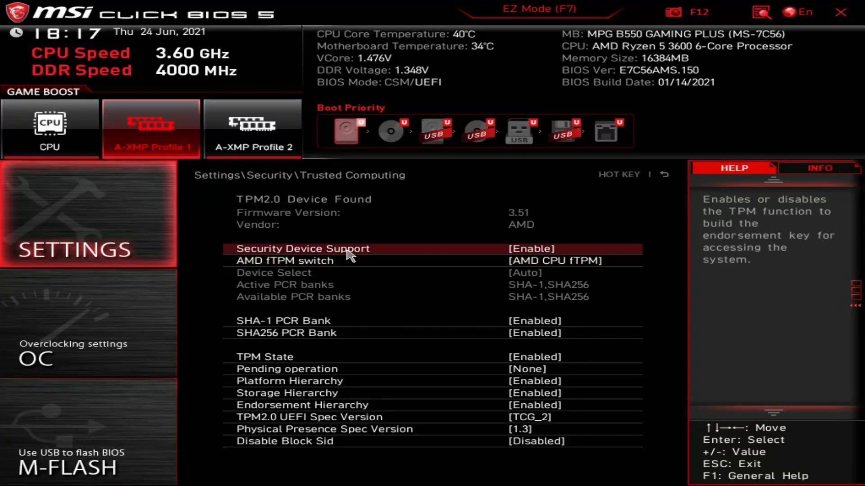
mouse_move(276, 208)
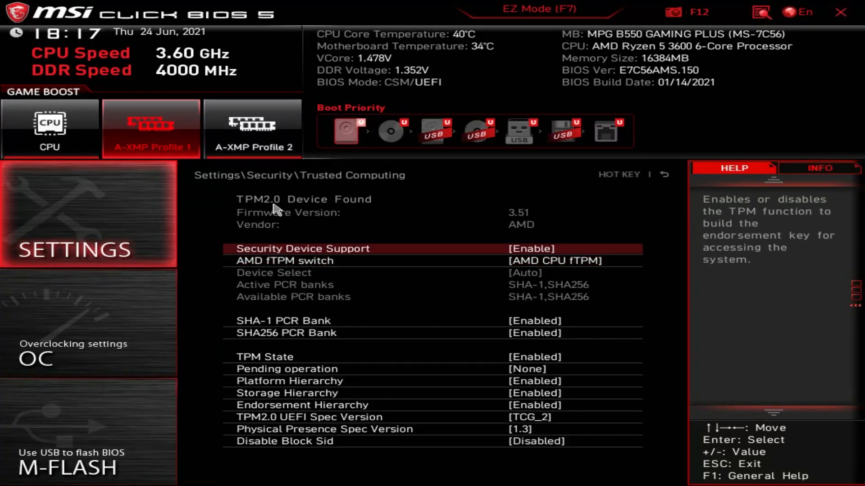
mouse_move(232, 227)
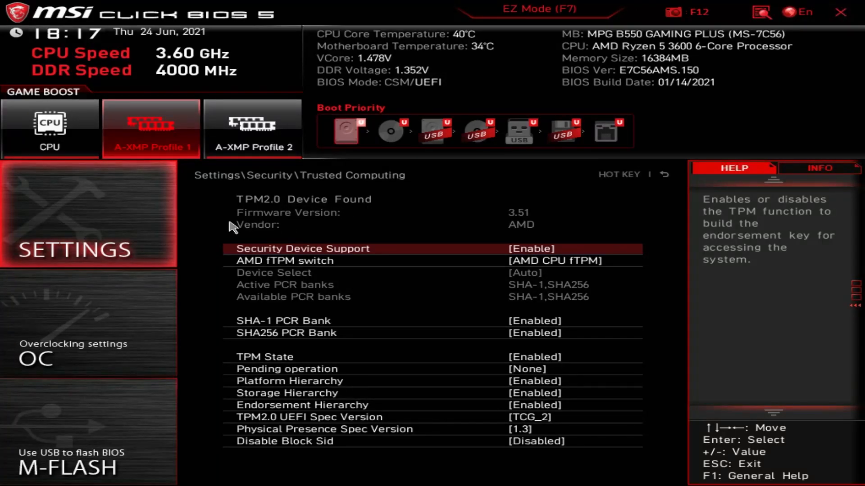
mouse_move(291, 220)
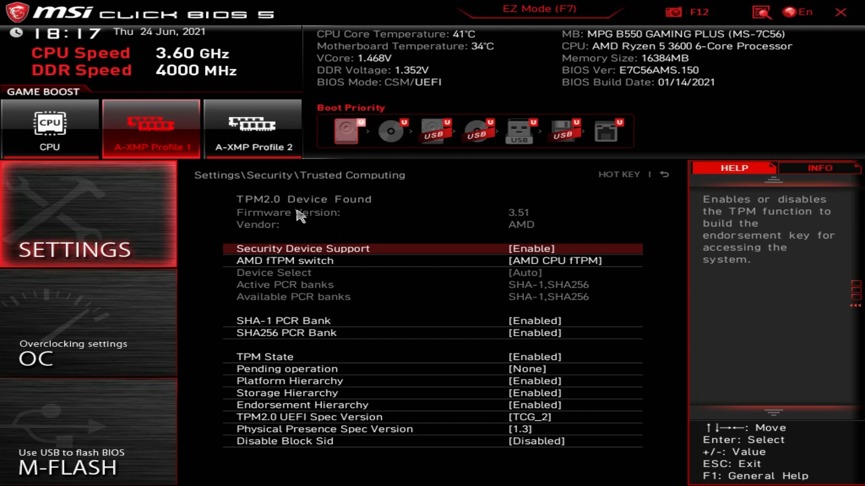
mouse_move(616, 252)
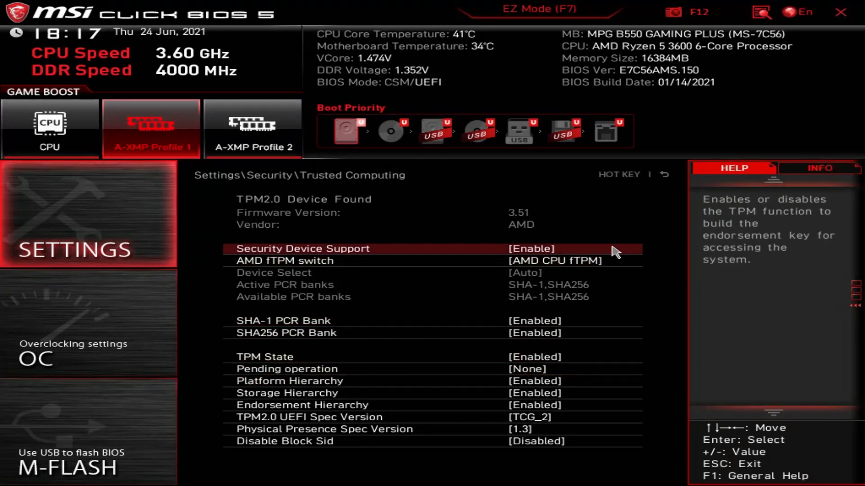
mouse_move(490, 254)
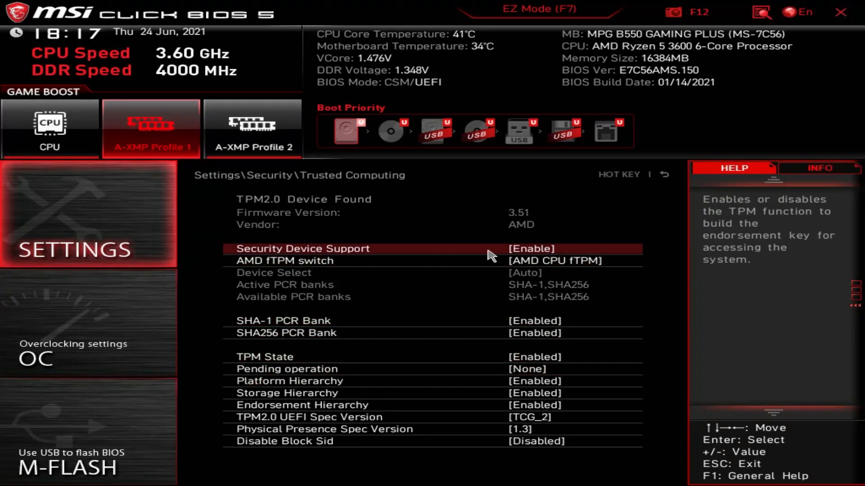
click(554, 249)
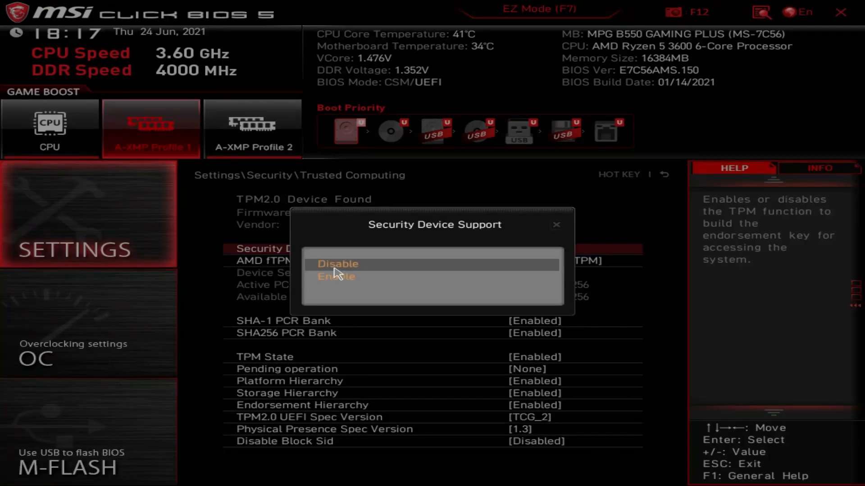
click(337, 264)
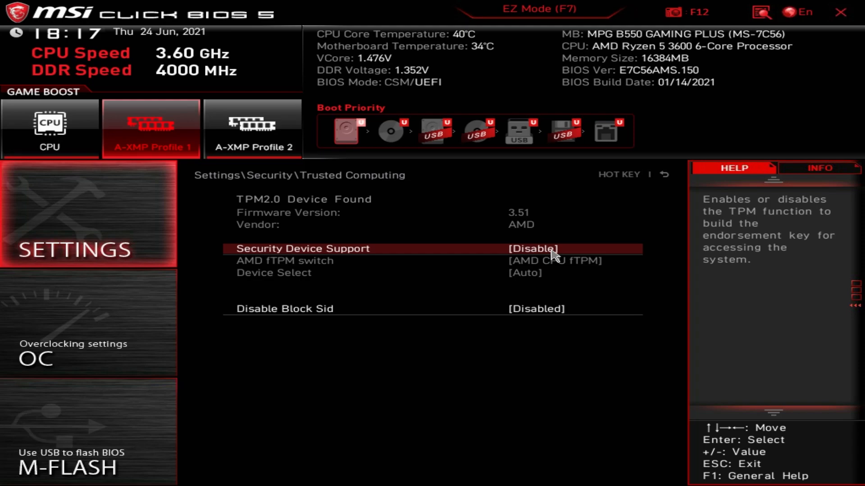
click(532, 248)
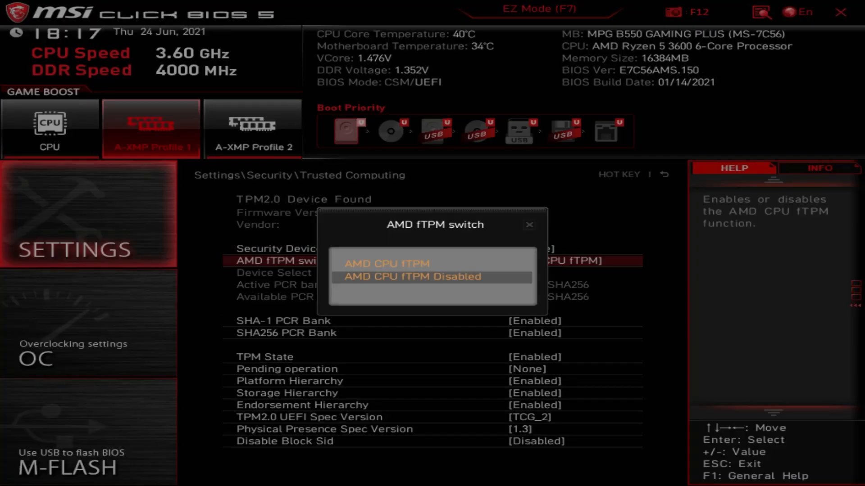
click(387, 263)
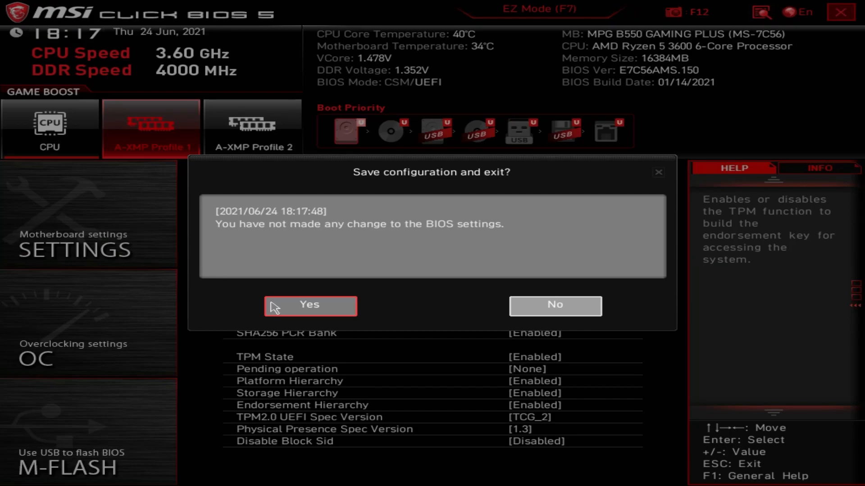
mouse_move(458, 237)
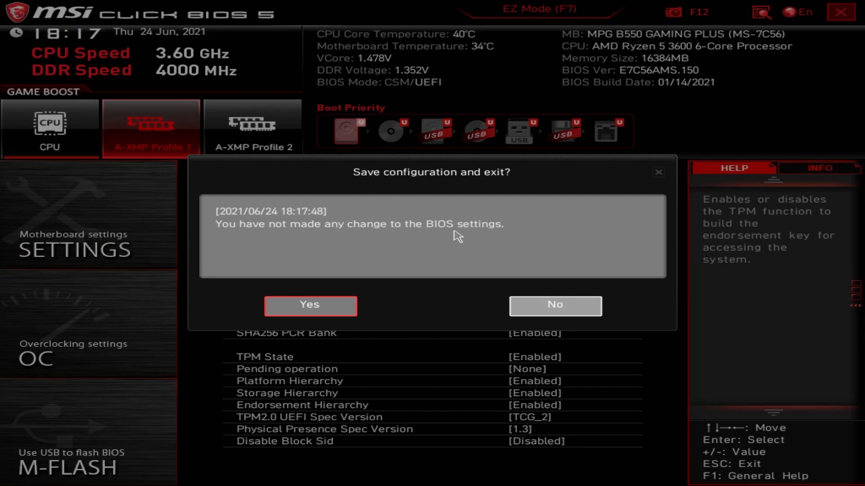
mouse_move(367, 264)
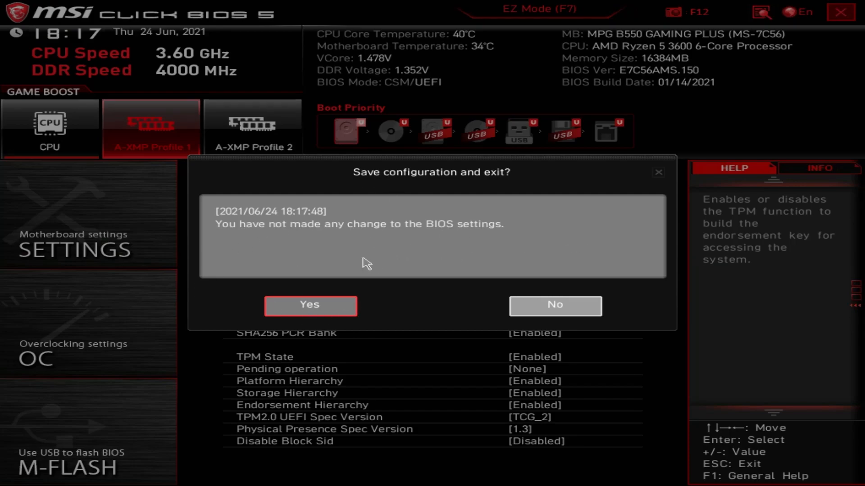